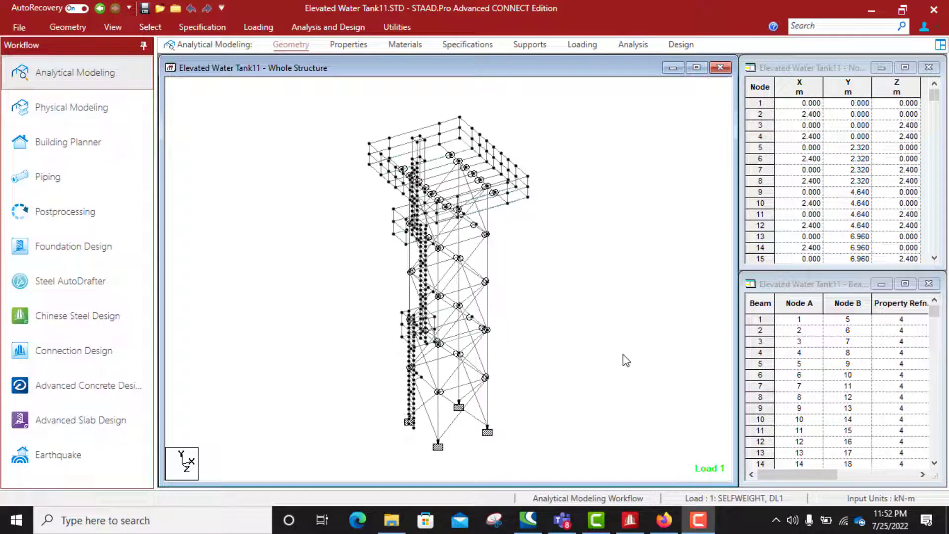
mouse_move(479, 373)
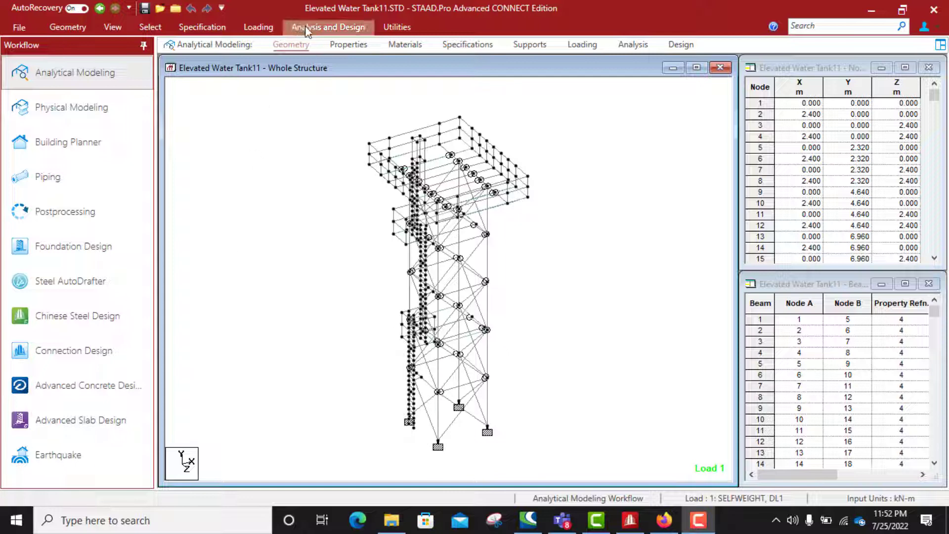
- Run the analysis and steel design of the water tank model to completion with 0 errors
left_click(633, 44)
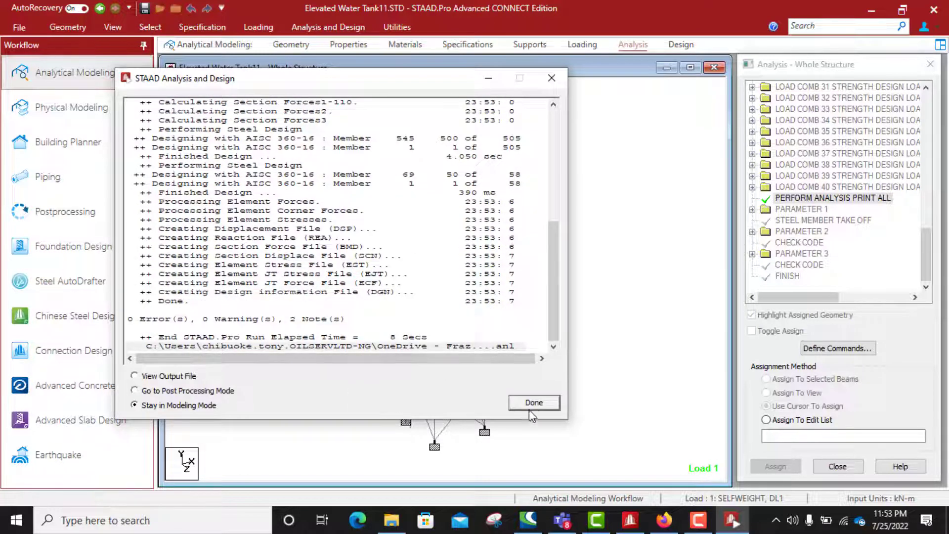
- Enter Connection Design and define the load envelope from the allowable stress combinations
left_click(533, 403)
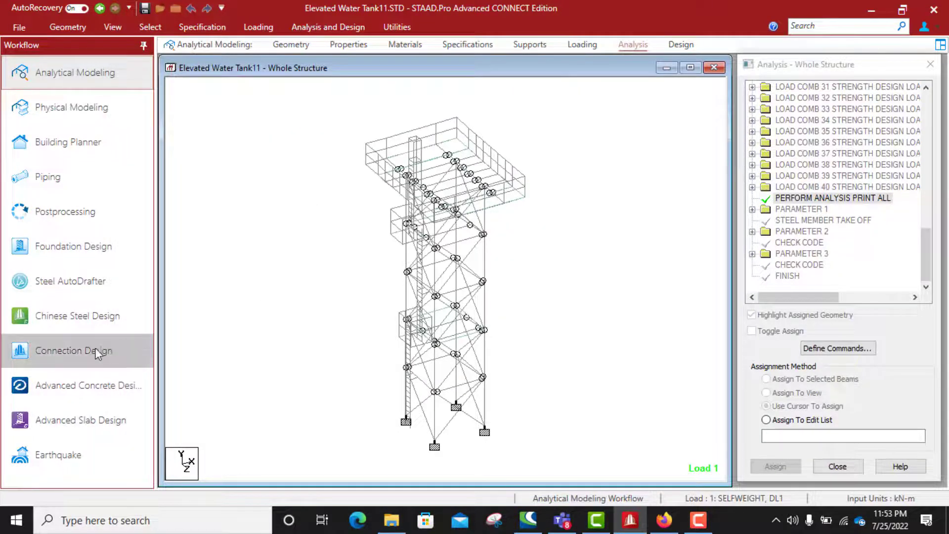
mouse_move(88, 360)
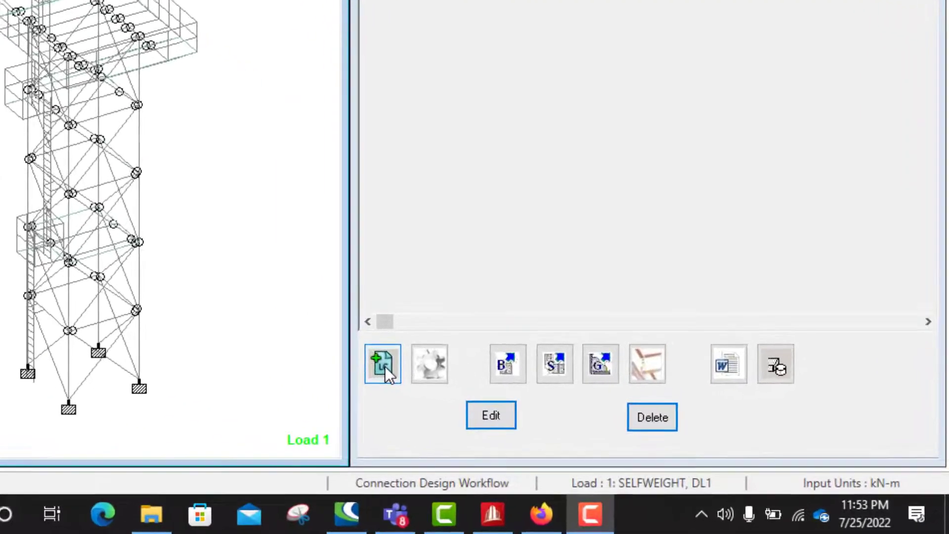
left_click(381, 363)
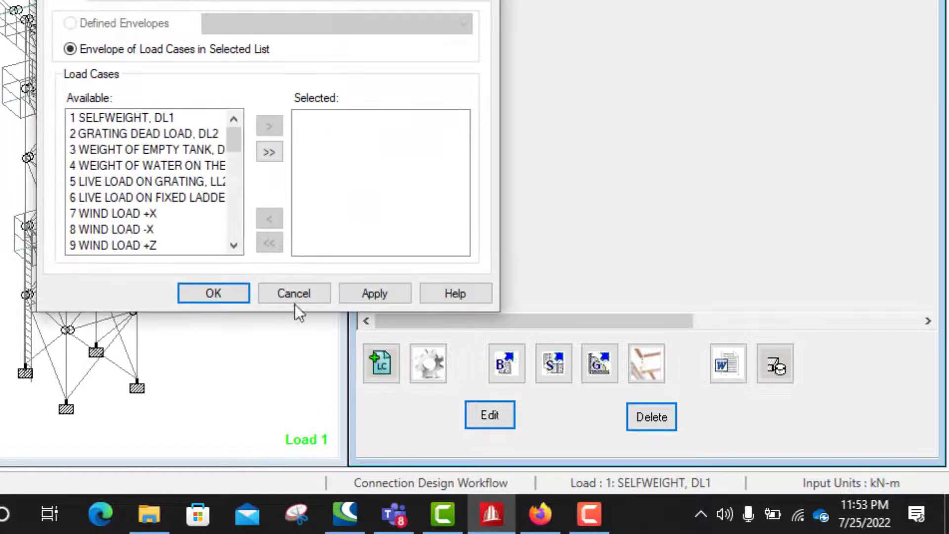
scroll("down", 3)
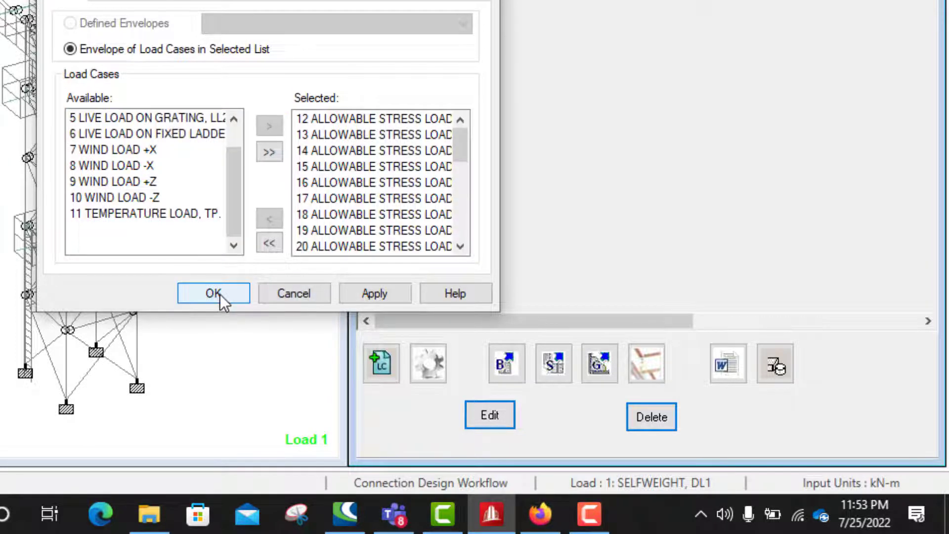
left_click(213, 293)
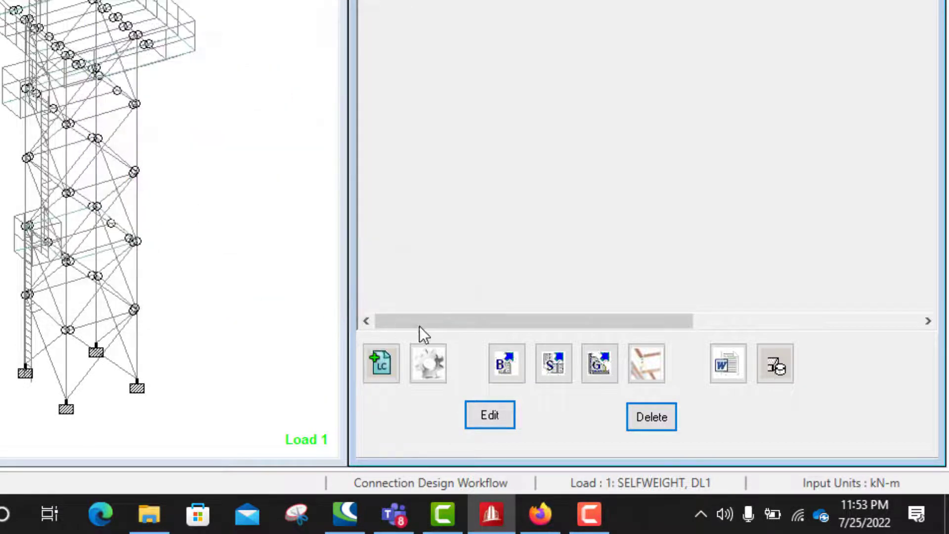
left_click(506, 363)
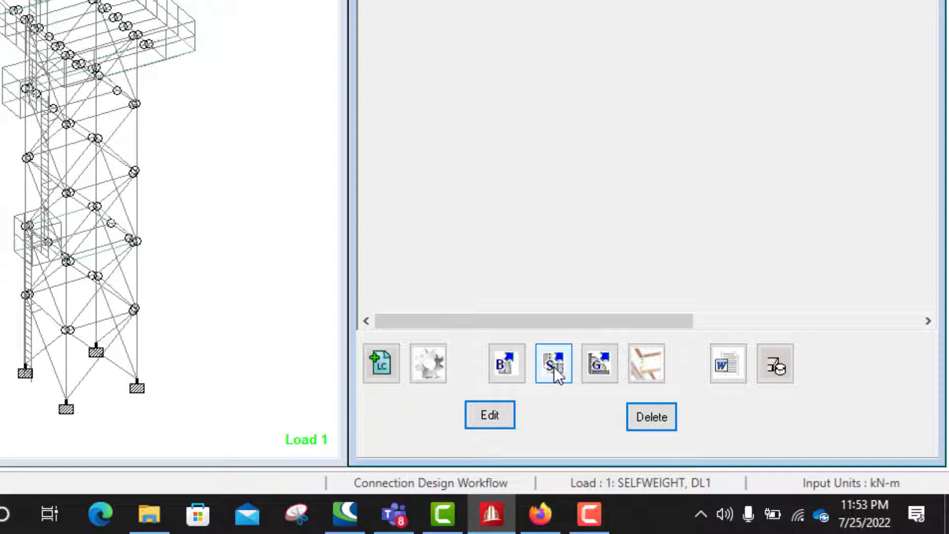
left_click(551, 362)
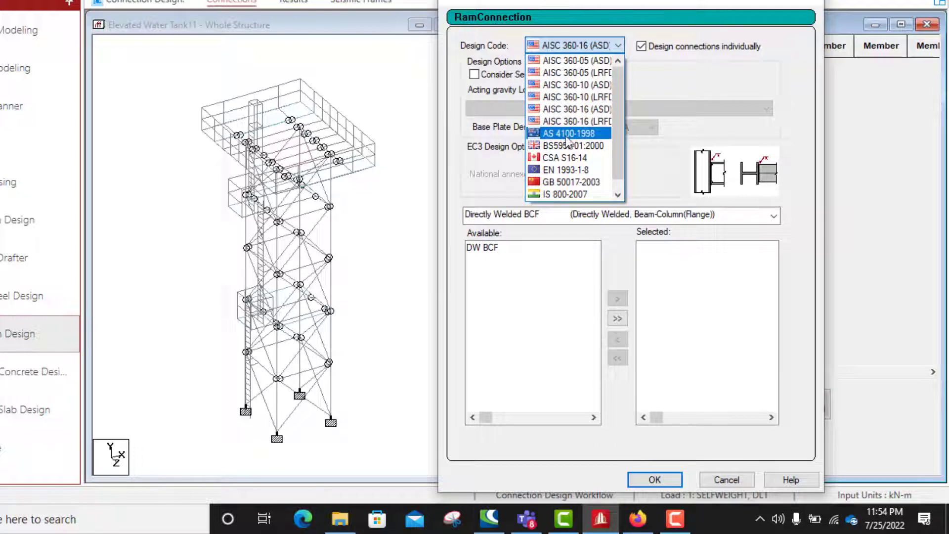
mouse_move(568, 146)
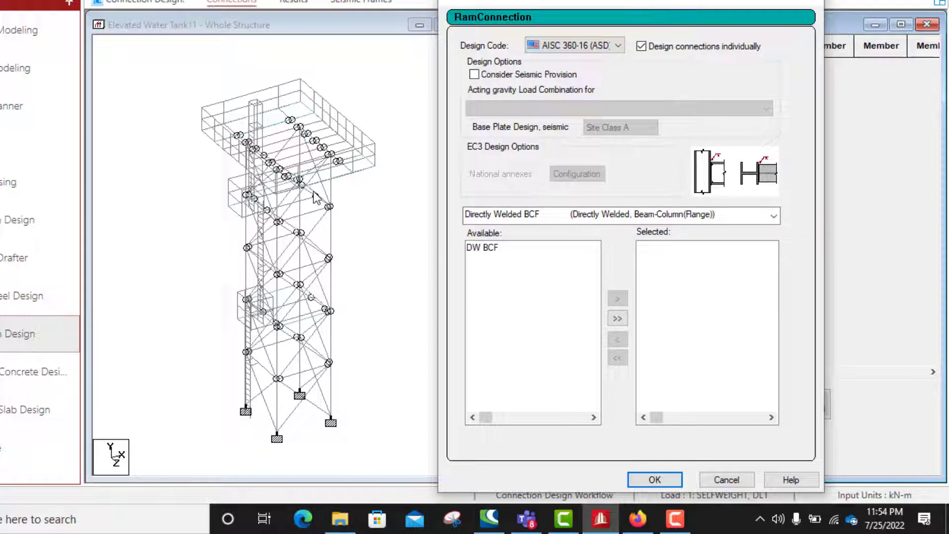
mouse_move(300, 360)
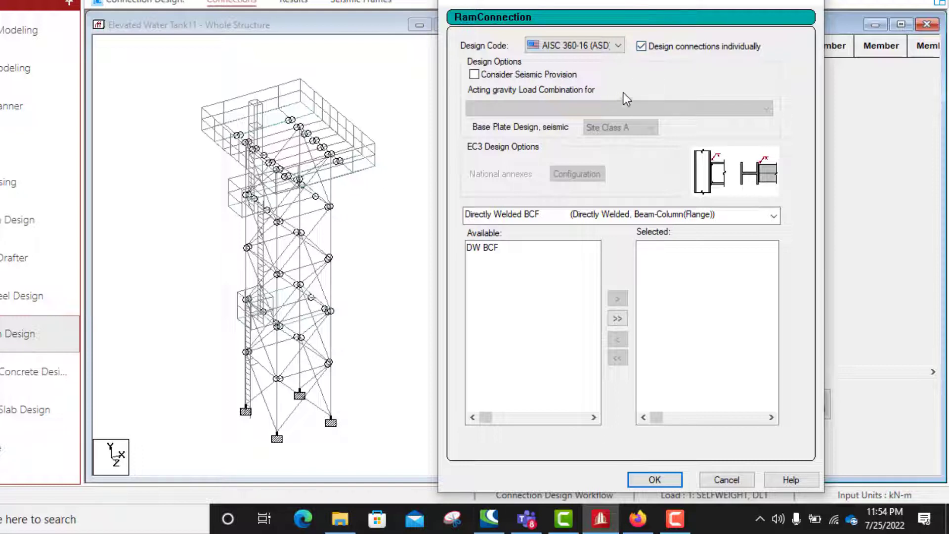
mouse_move(360, 248)
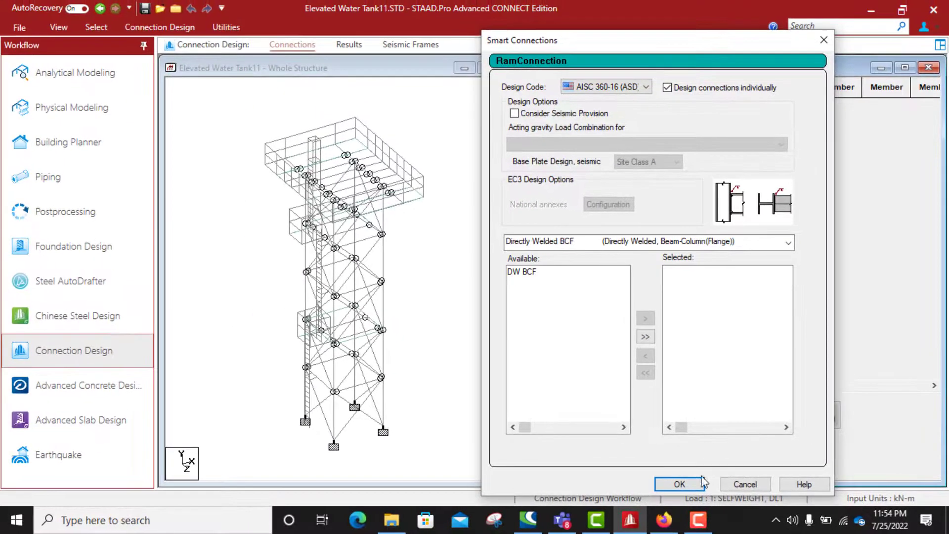
left_click(678, 483)
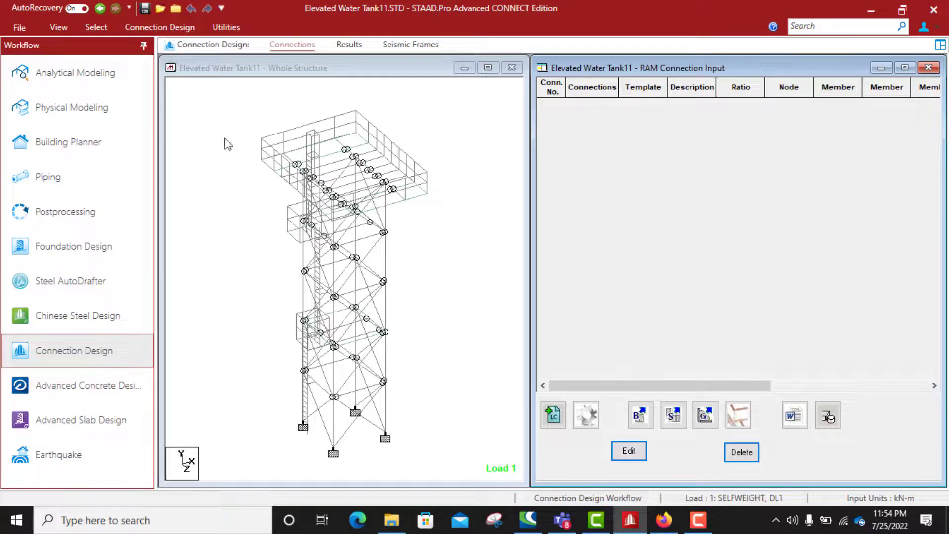
- Show the water tank tower as a solid 3D rendered display
left_click(58, 27)
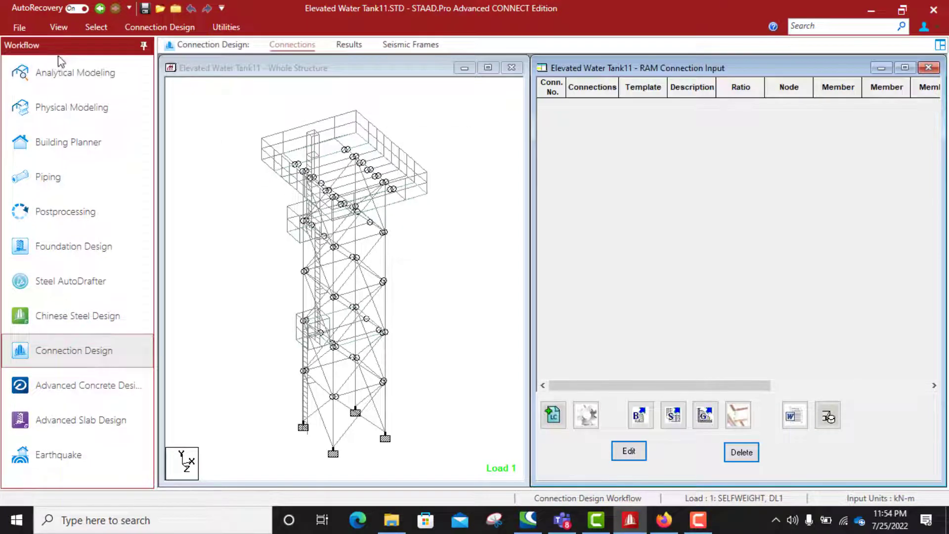
left_click(58, 26)
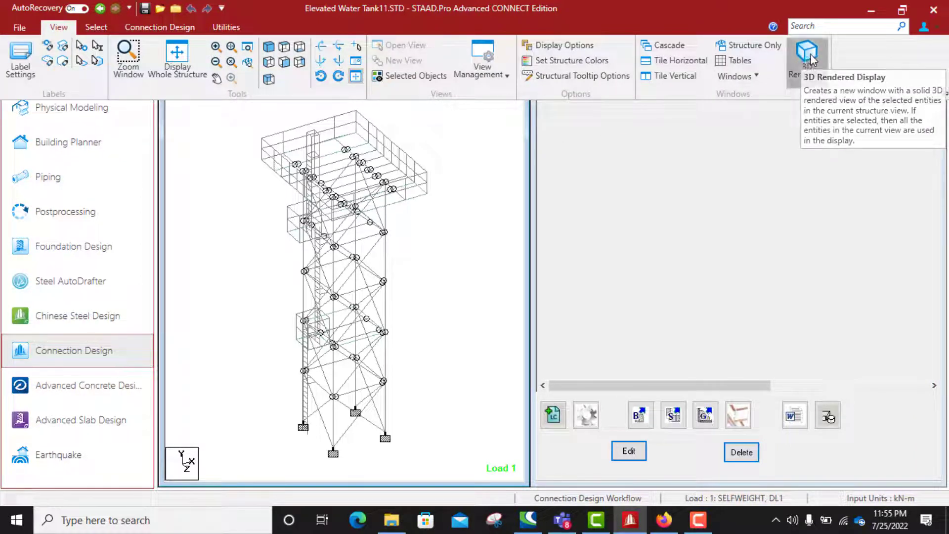
left_click(808, 54)
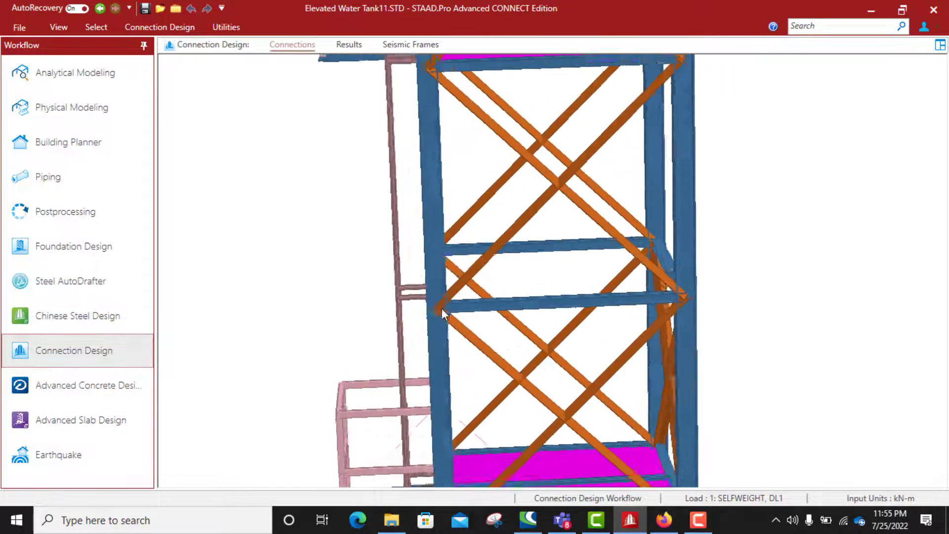
- Orbit the rendered tower to inspect the bracing and ladder side
left_click_drag(544, 242, 514, 230)
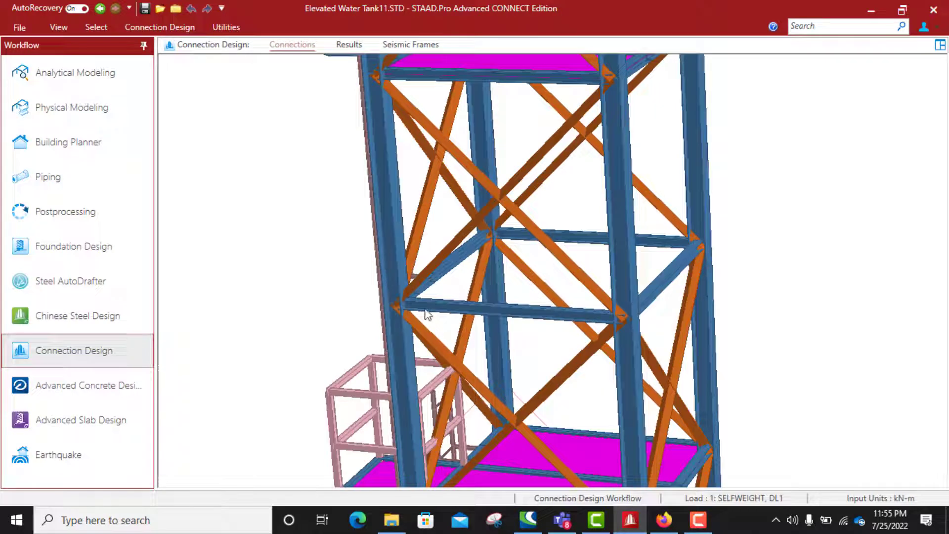
mouse_move(638, 327)
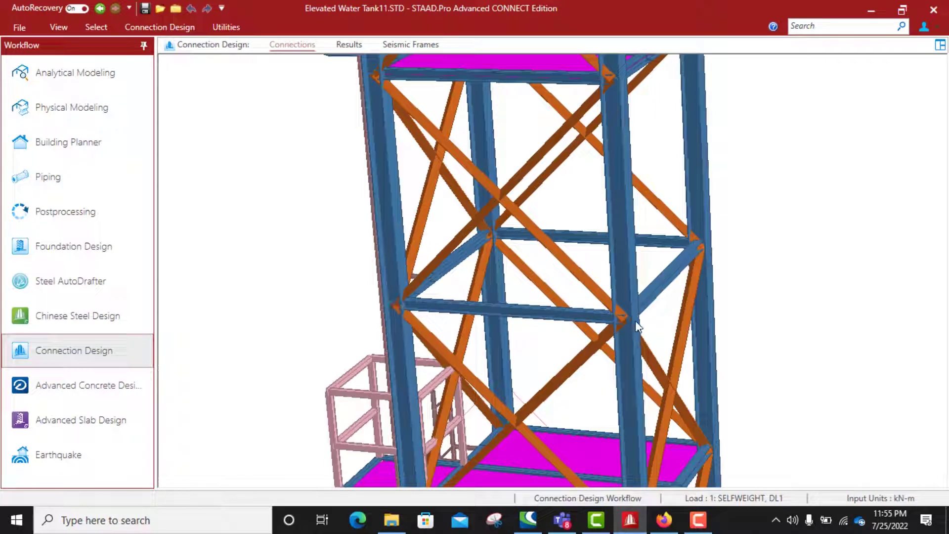
left_click_drag(636, 327, 647, 291)
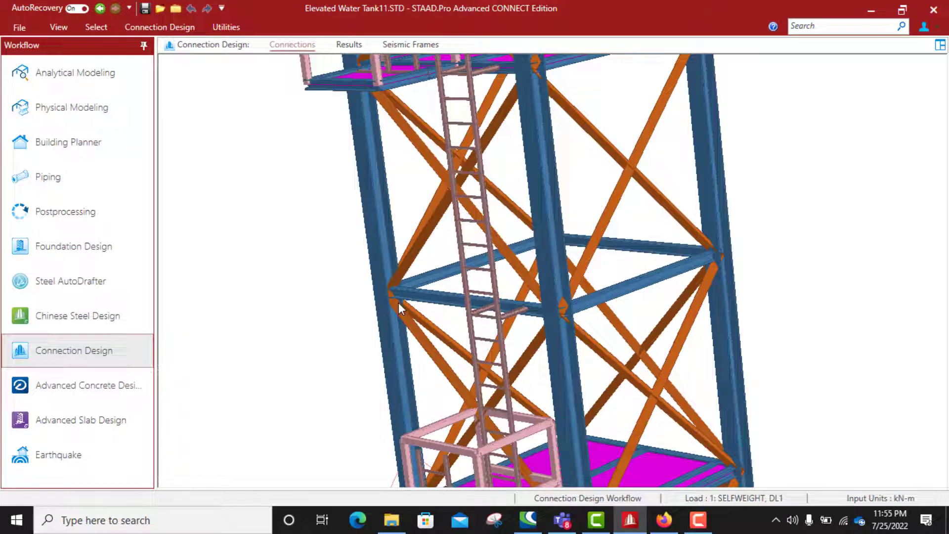
mouse_move(405, 302)
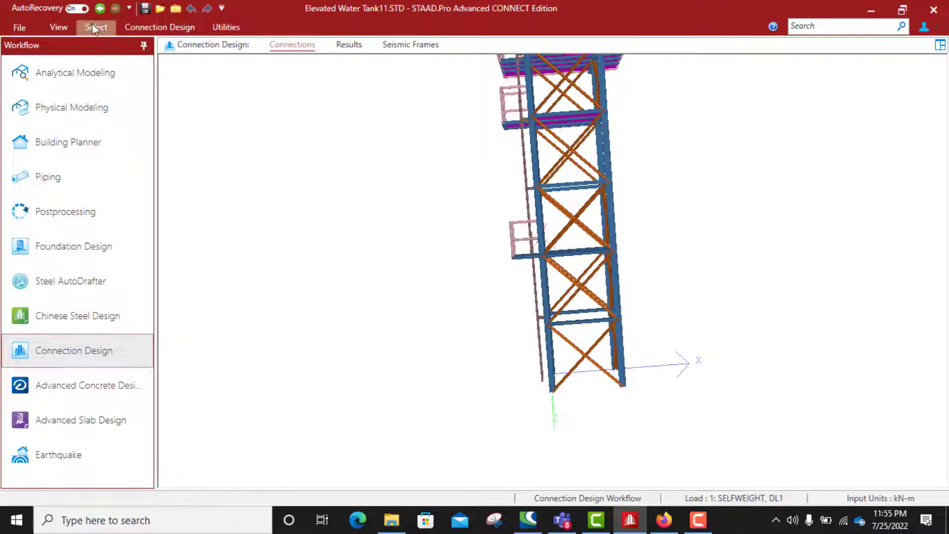
left_click(59, 26)
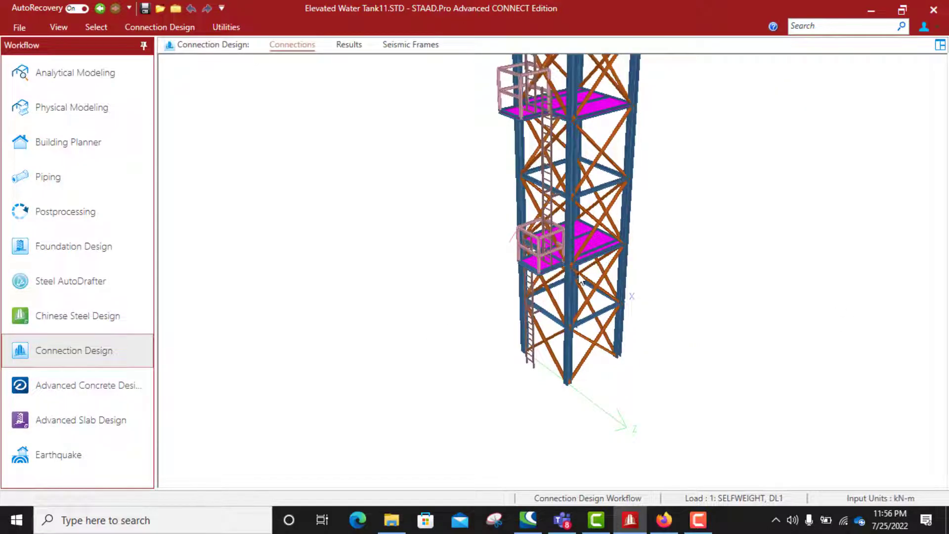
mouse_move(596, 274)
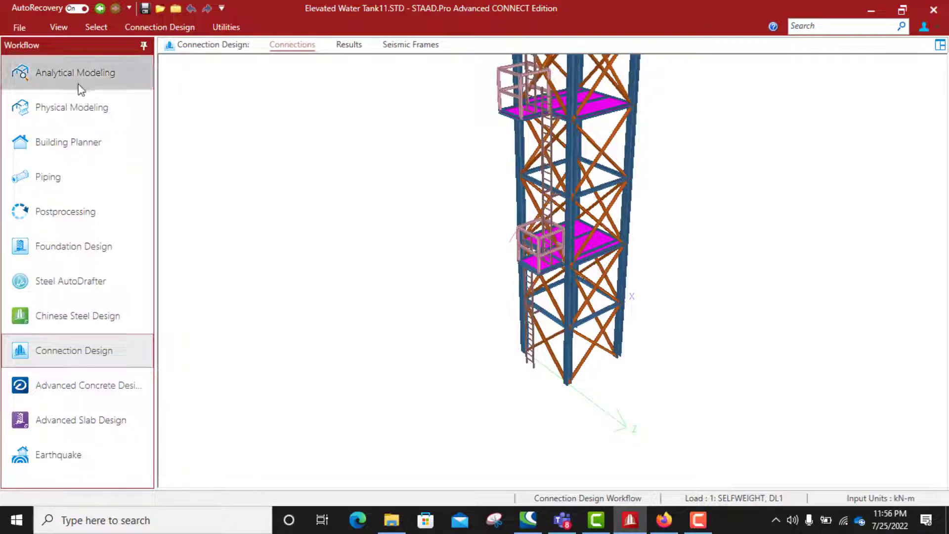
- Return to the wireframe structure and start adding a new connection from the input table
left_click(59, 27)
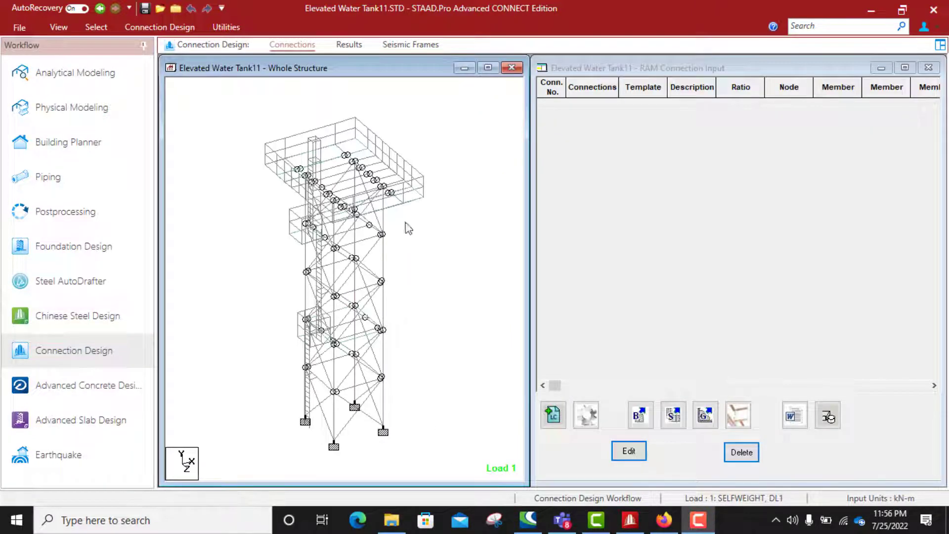
mouse_move(338, 416)
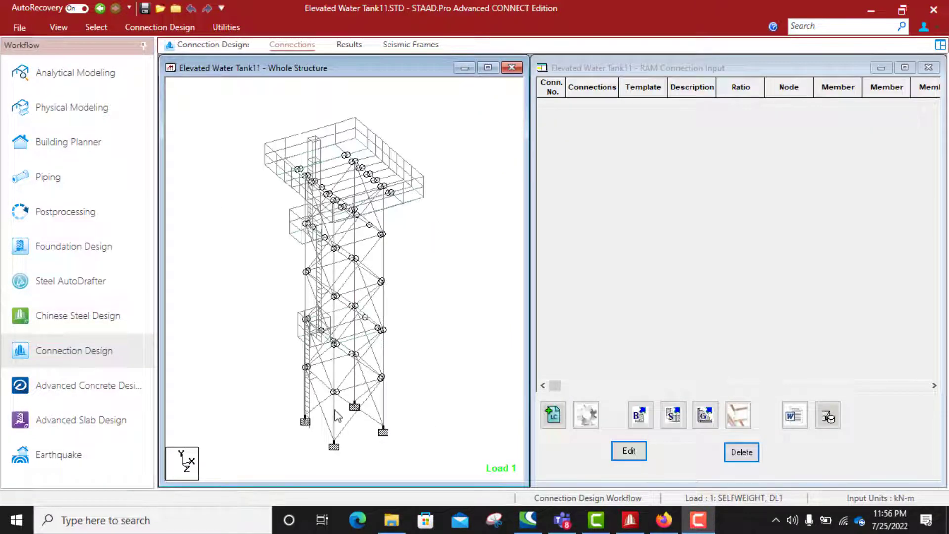
left_click(333, 411)
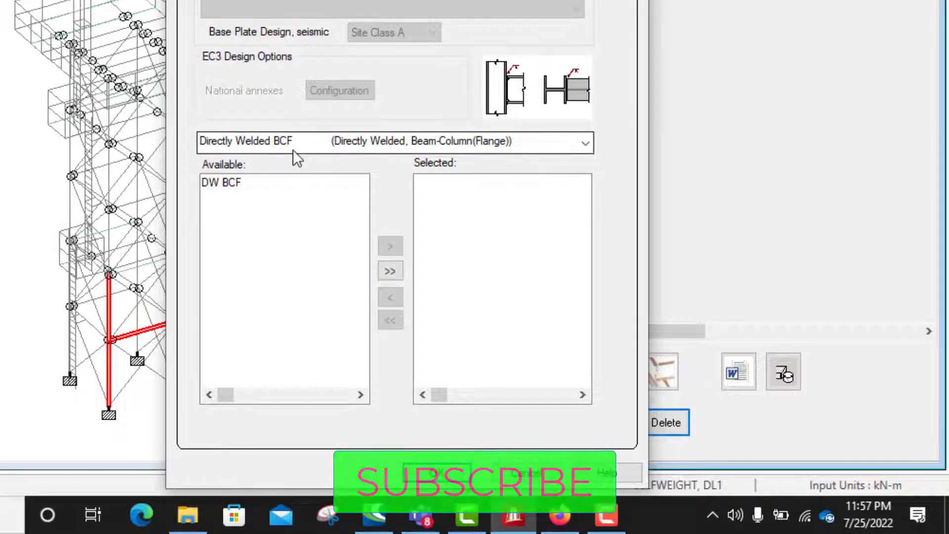
mouse_move(245, 163)
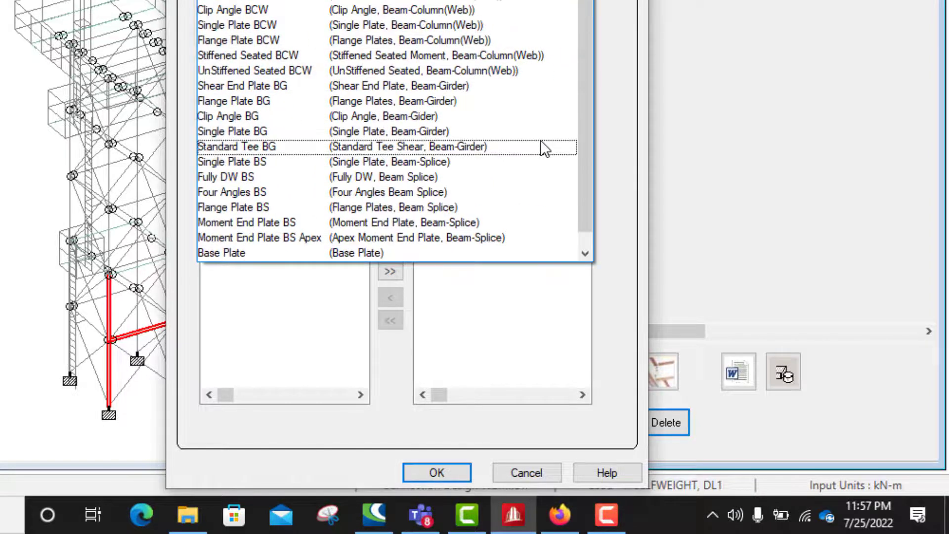
- Create a Directly Welded BCF connection at node 7 using the DW BCF template, designed OK at ratio 0.29
left_click(242, 85)
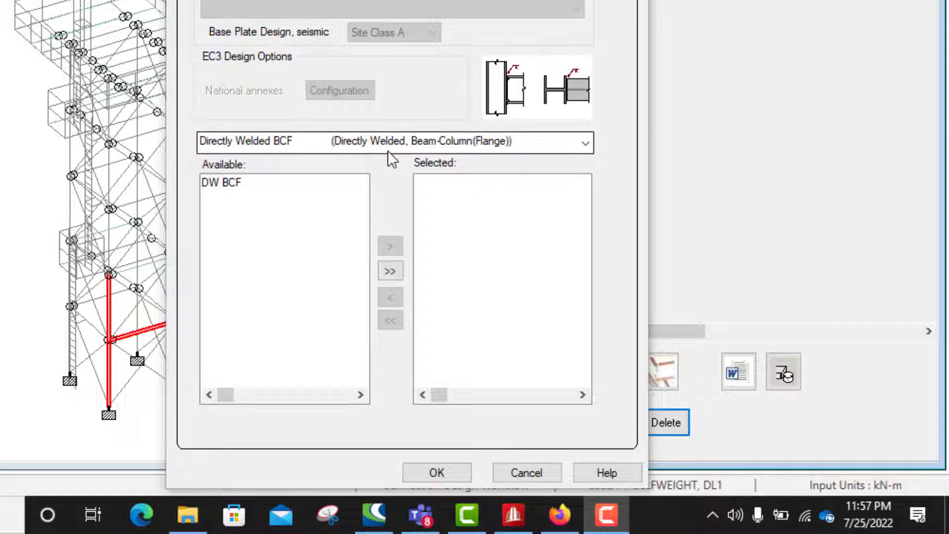
mouse_move(495, 152)
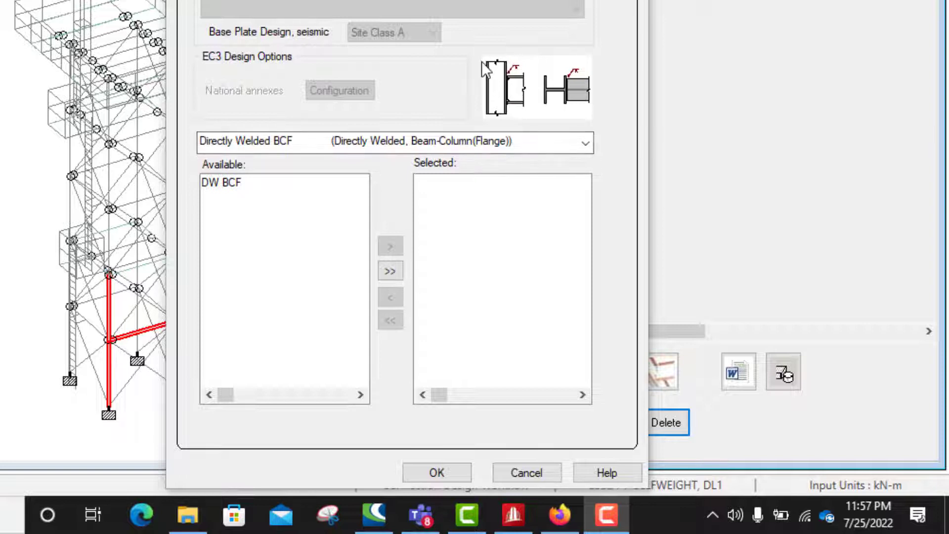
mouse_move(521, 79)
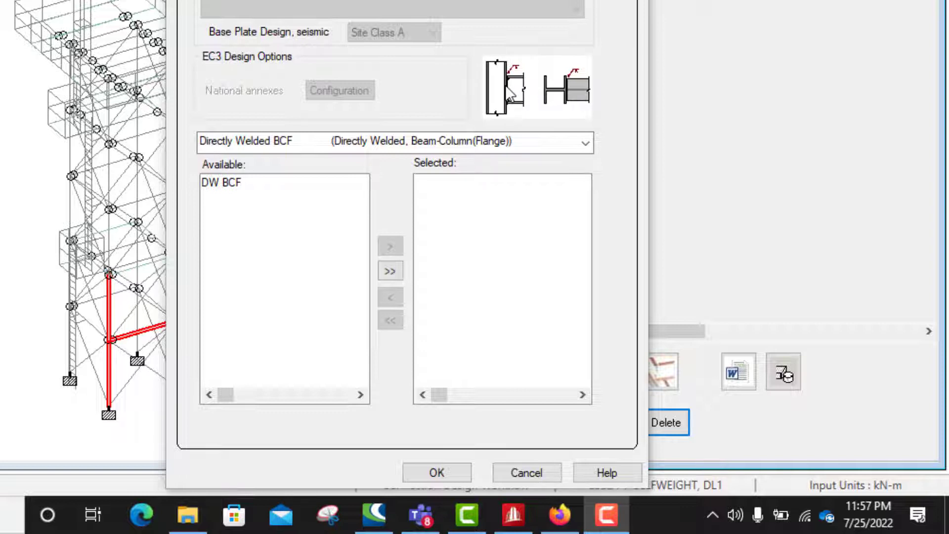
mouse_move(488, 109)
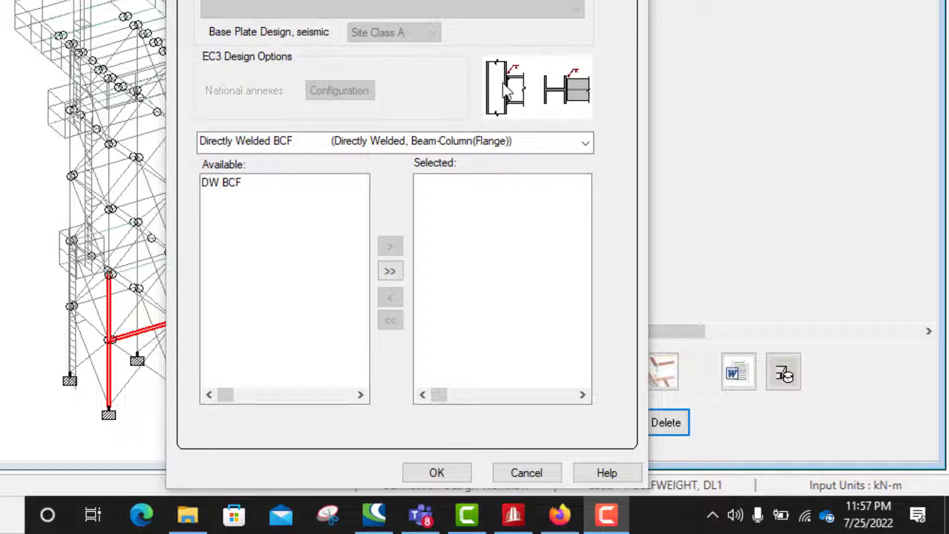
mouse_move(499, 100)
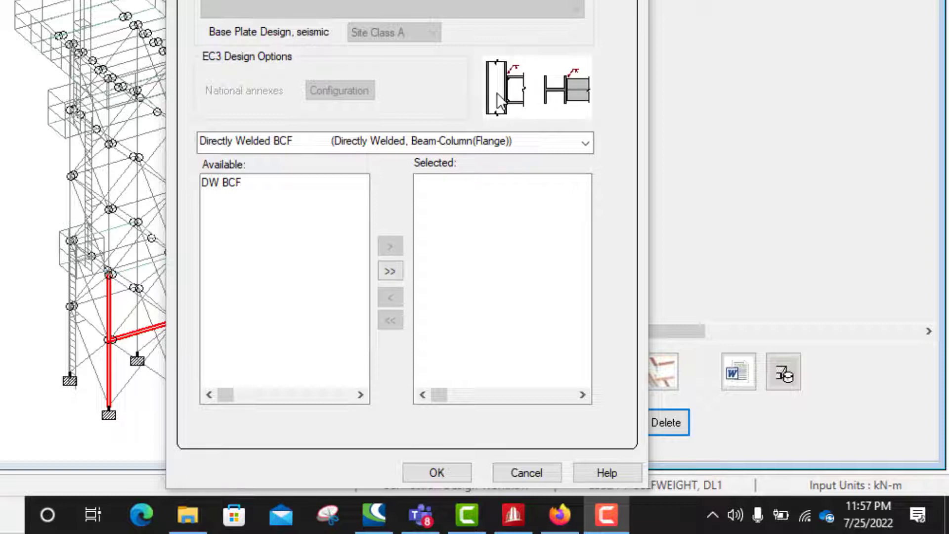
mouse_move(227, 161)
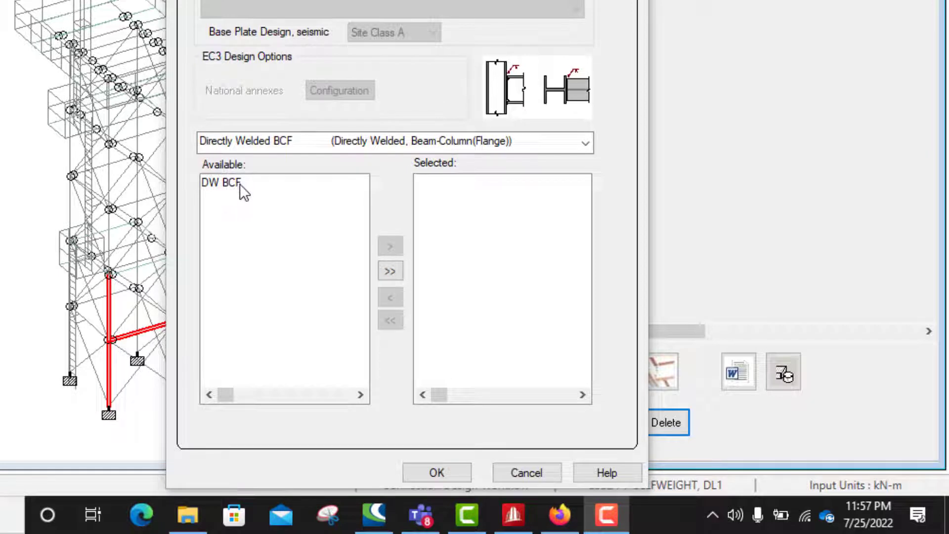
left_click(221, 182)
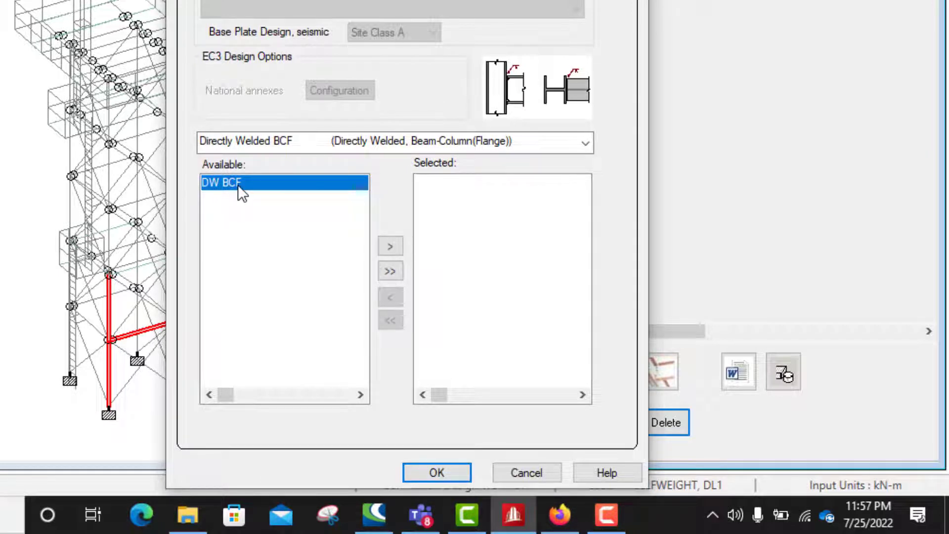
left_click(390, 246)
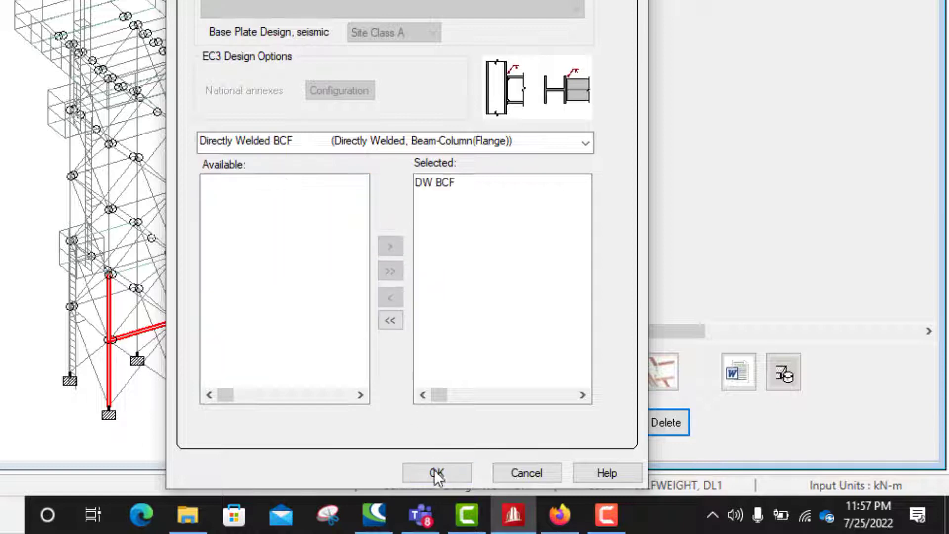
left_click(436, 473)
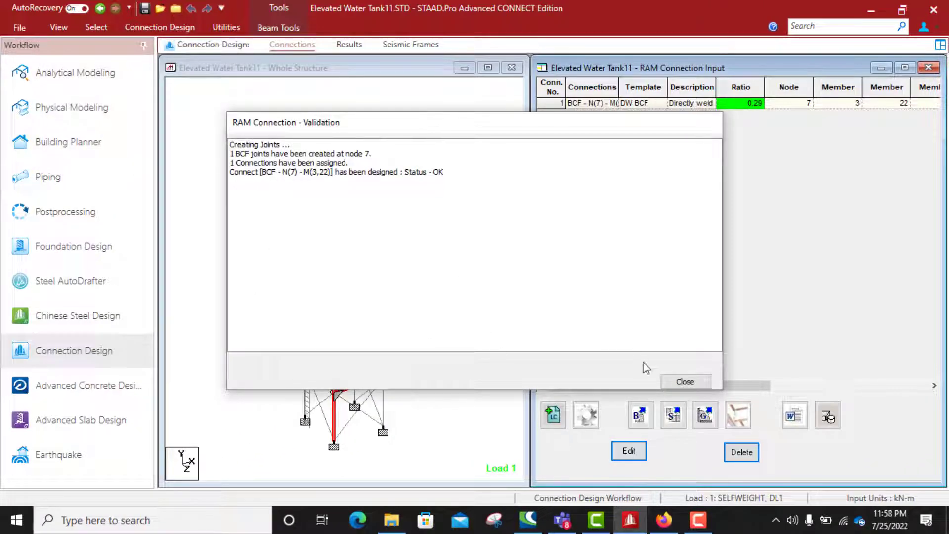
- Dismiss validation messages and open connection 1 in Connection Pad for editing
left_click(684, 382)
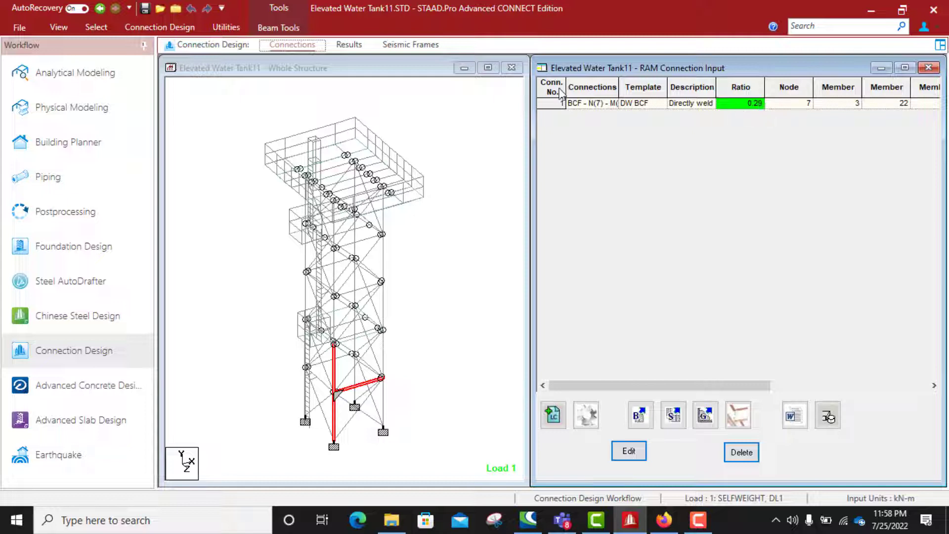
left_click(629, 451)
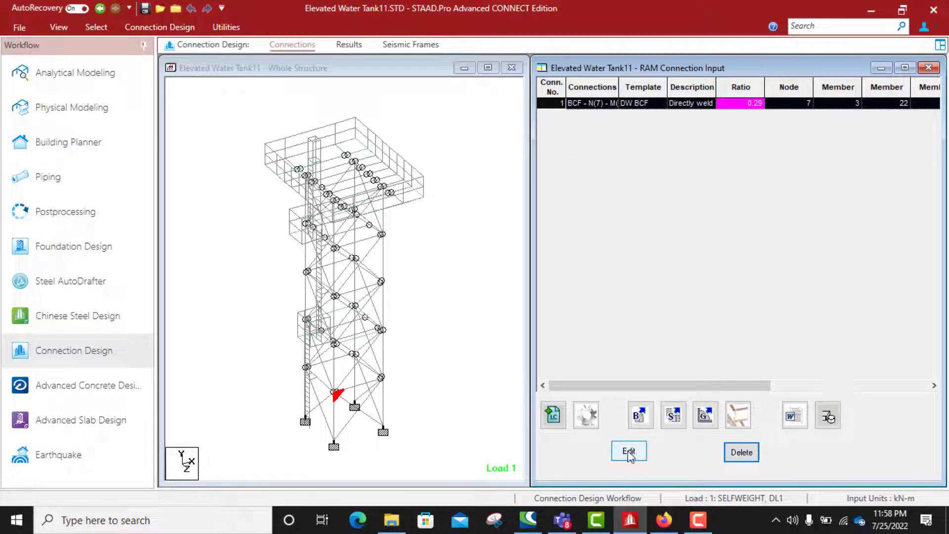
left_click(629, 452)
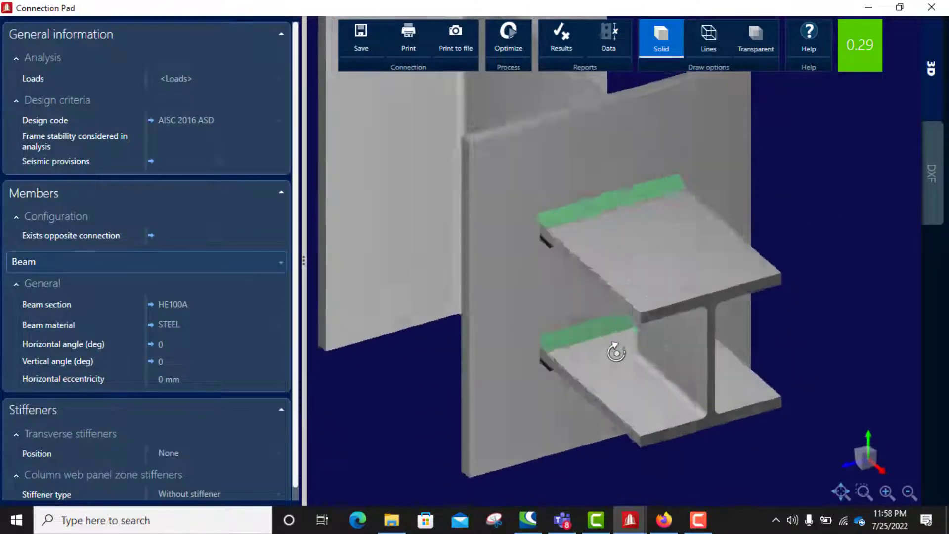
- Inspect the welded beam-column model from several angles and bring up its design results report
left_click_drag(616, 352, 610, 305)
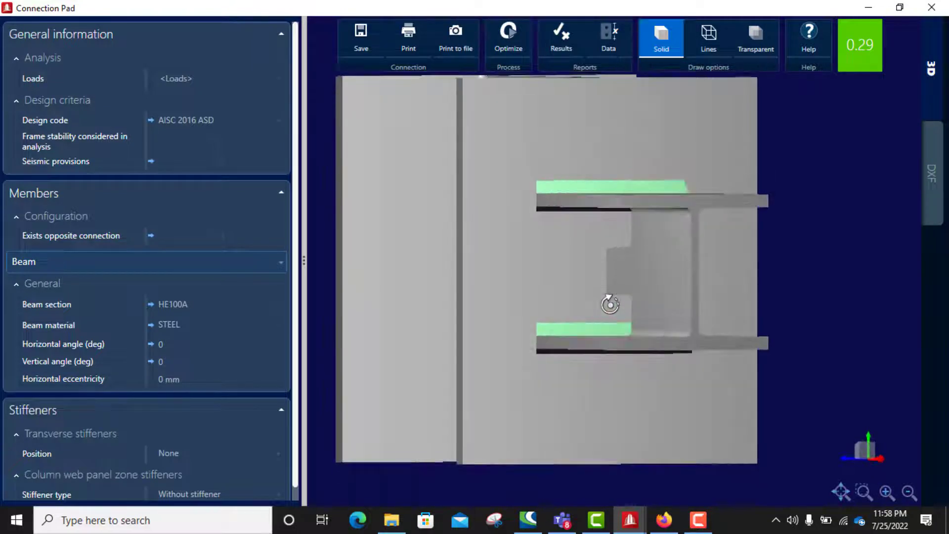
left_click_drag(610, 305, 614, 350)
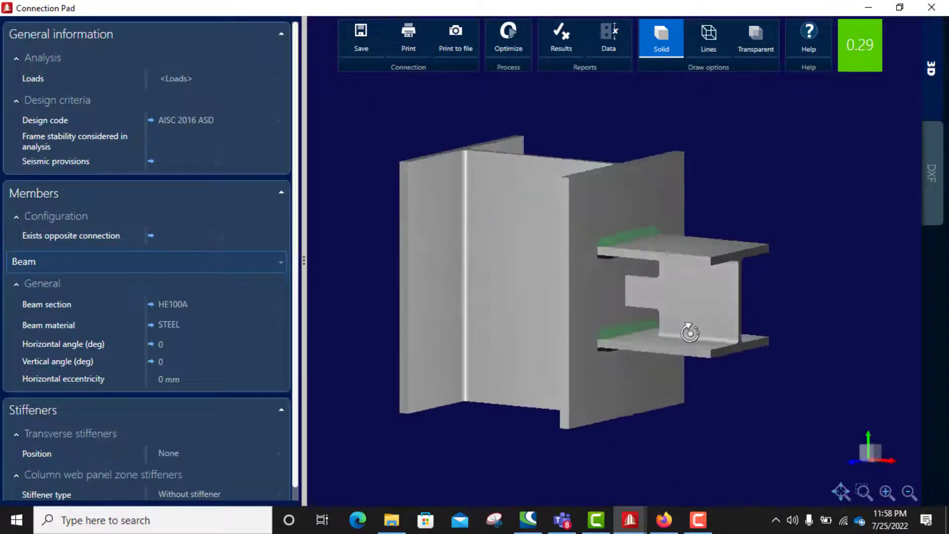
left_click_drag(690, 334, 724, 339)
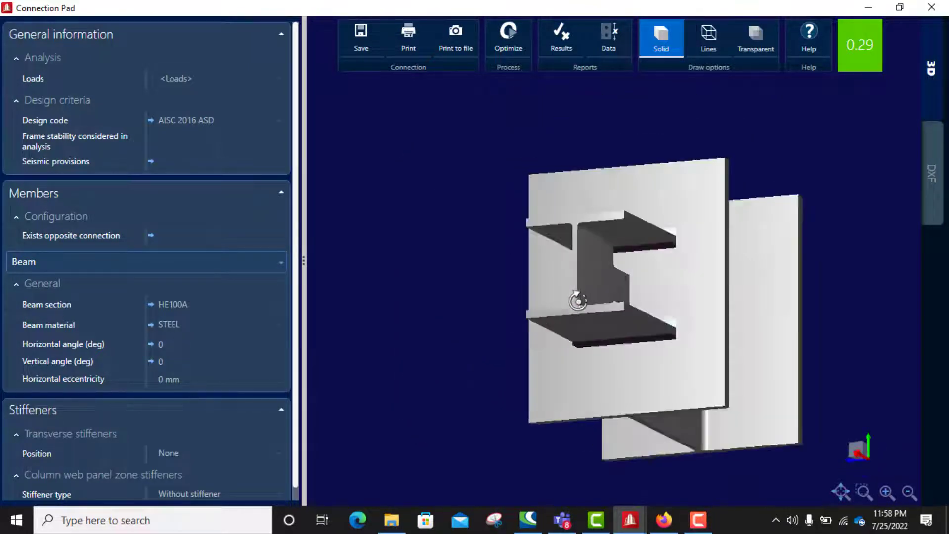
left_click_drag(578, 300, 657, 339)
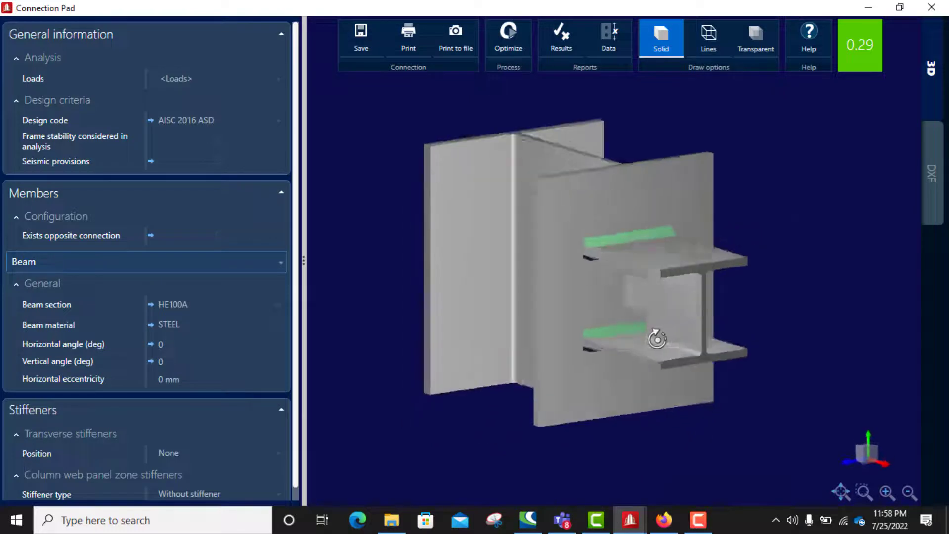
left_click_drag(657, 339, 737, 219)
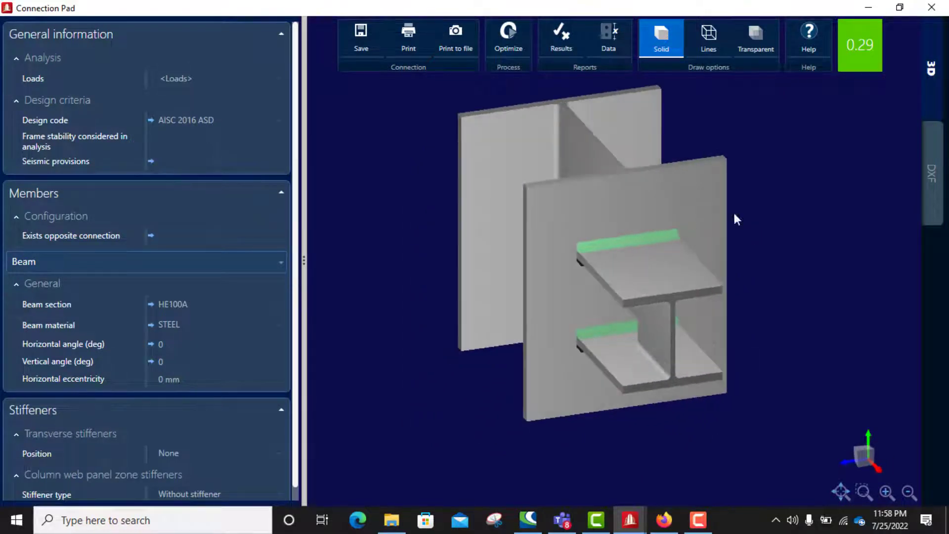
left_click_drag(738, 220, 631, 236)
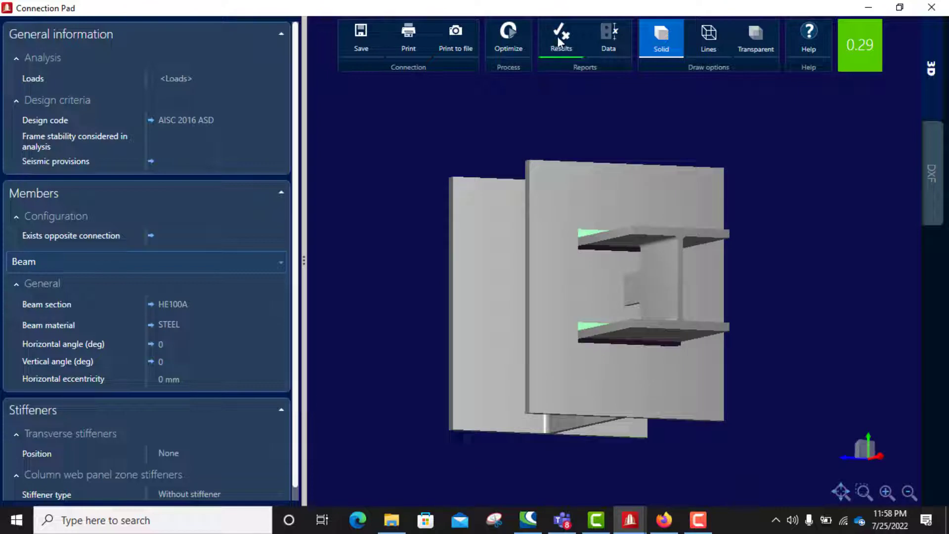
left_click(559, 37)
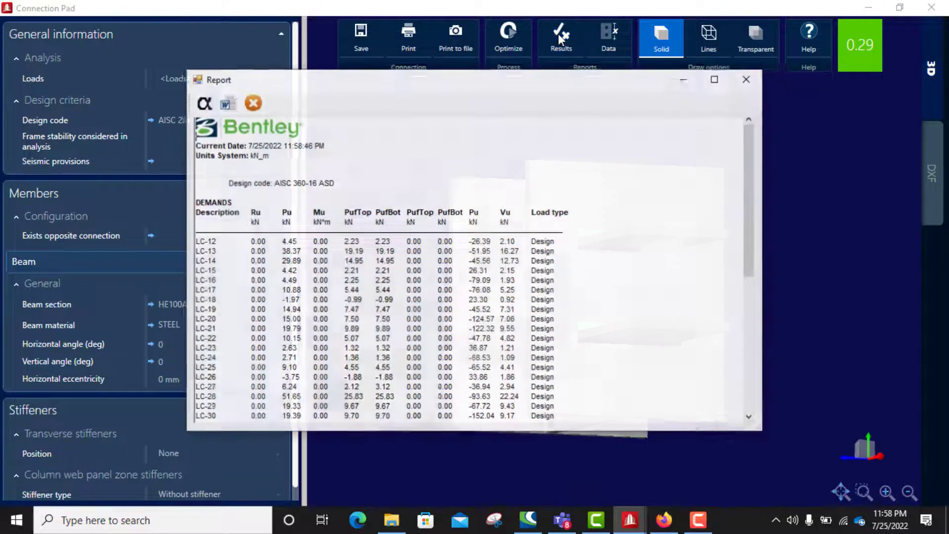
- Enlarge the report and review the AISC 360-16 ASD design checks with the 0.29 ratio
left_click(714, 79)
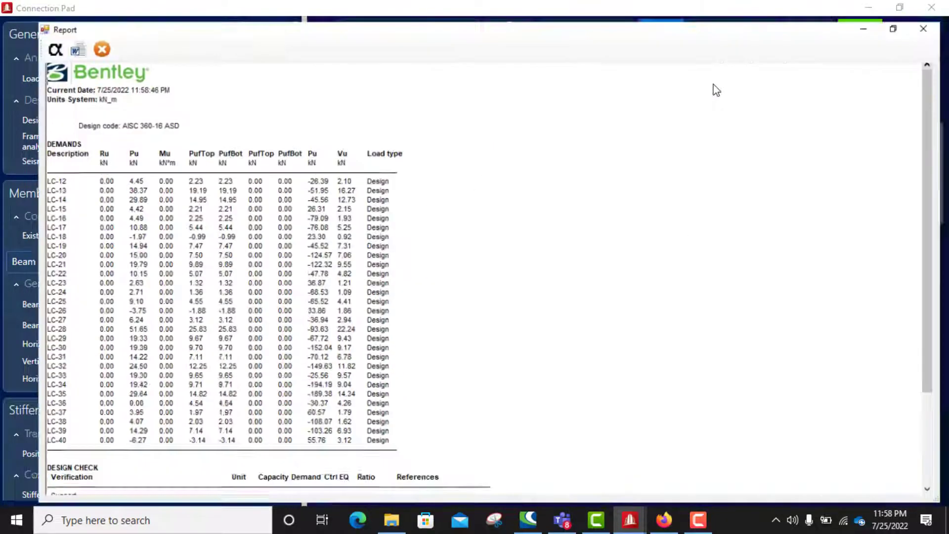
scroll("down", 3)
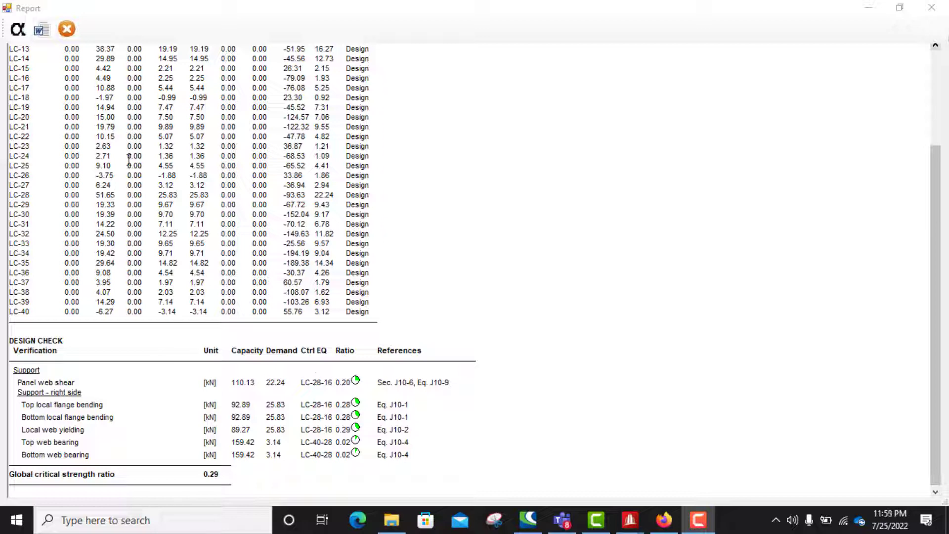
scroll("up", 3)
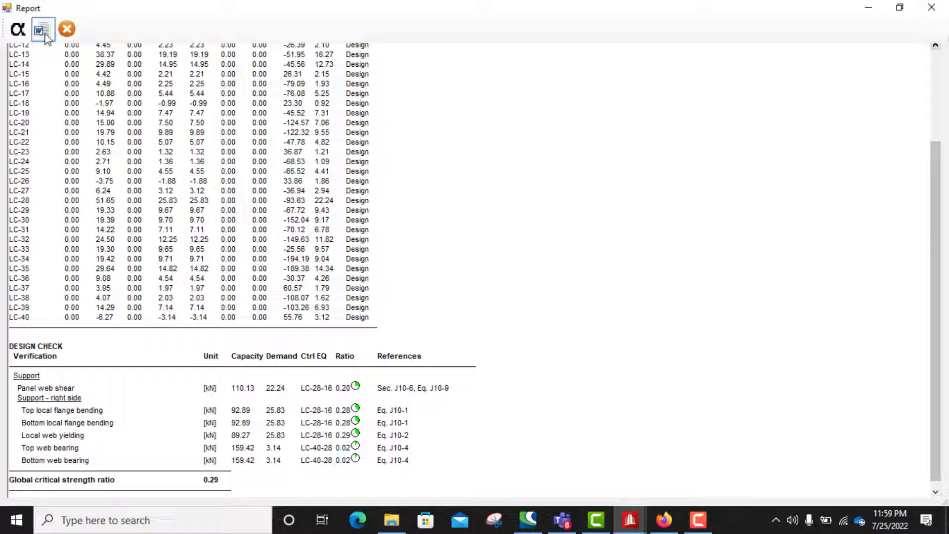
mouse_move(42, 28)
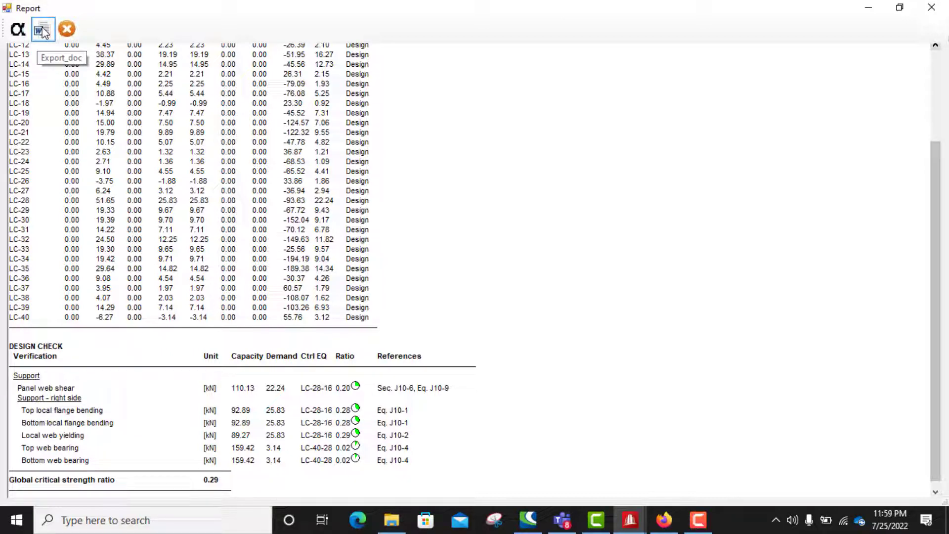
- Cancel the report export and close the report, returning to the 3D connection model
left_click(42, 29)
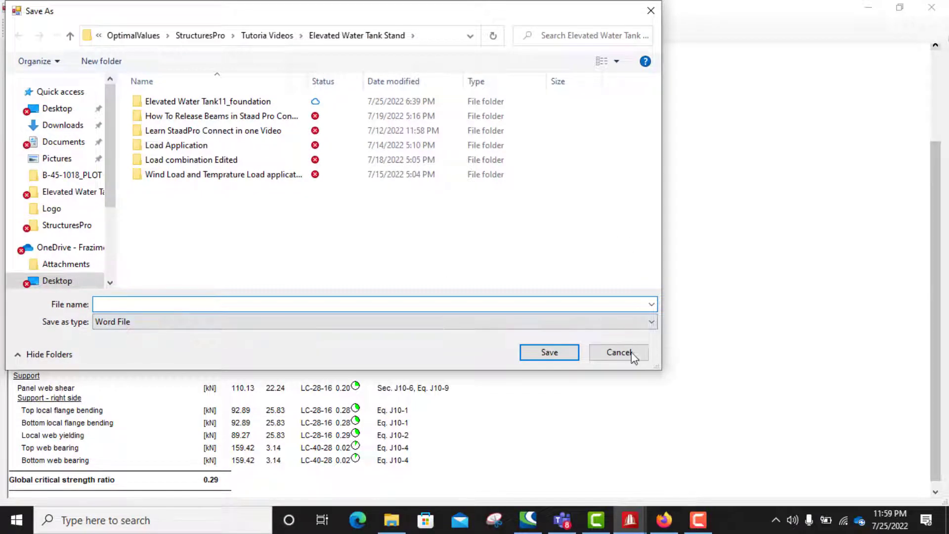
left_click(618, 352)
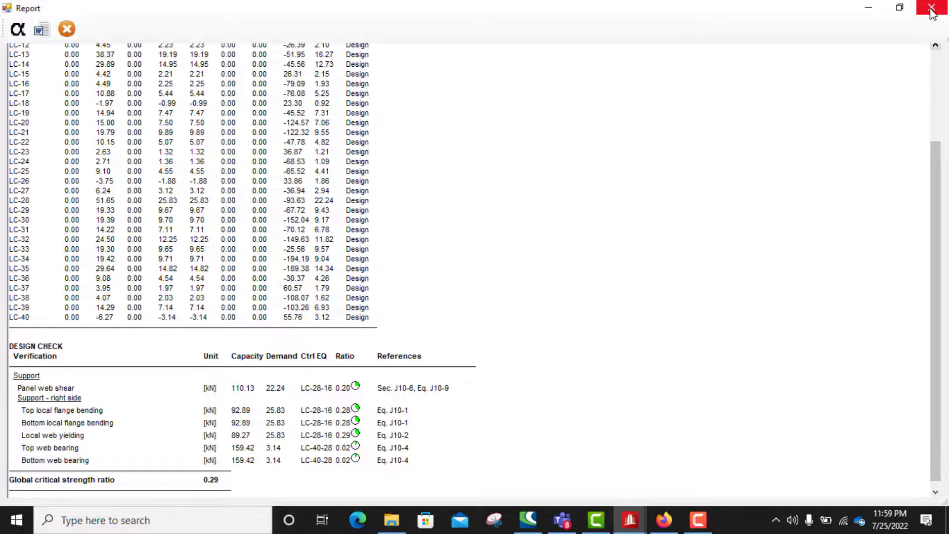
left_click(931, 7)
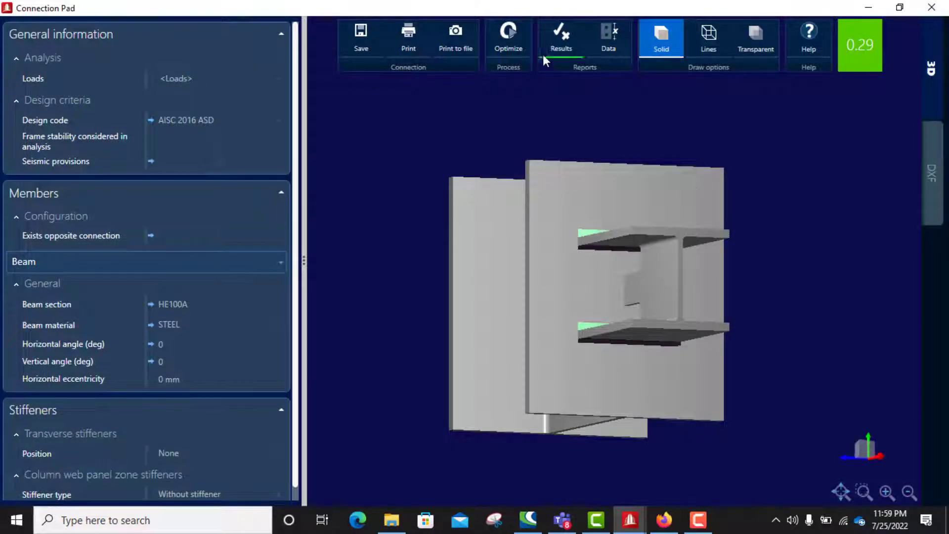
mouse_move(933, 175)
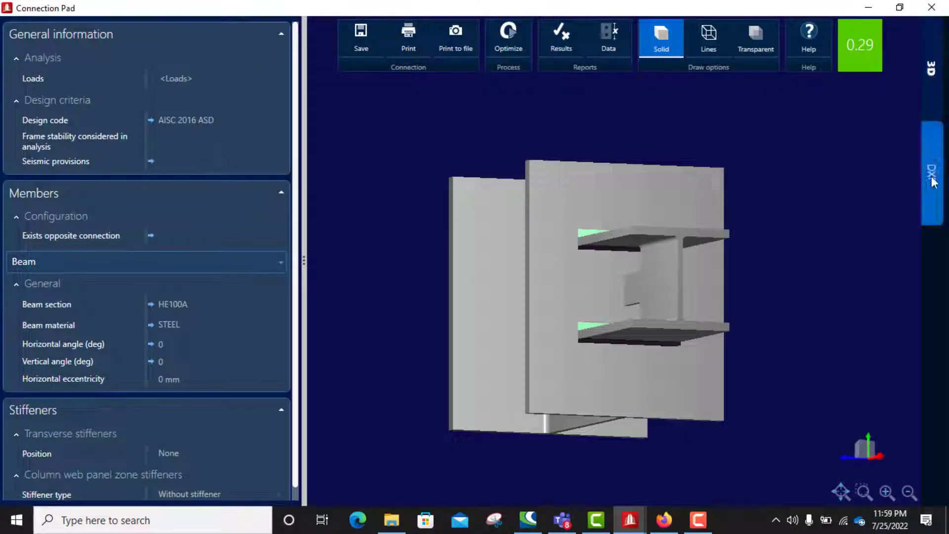
- Switch to the DXF drawing showing top, lateral and front views of the connection
left_click(931, 176)
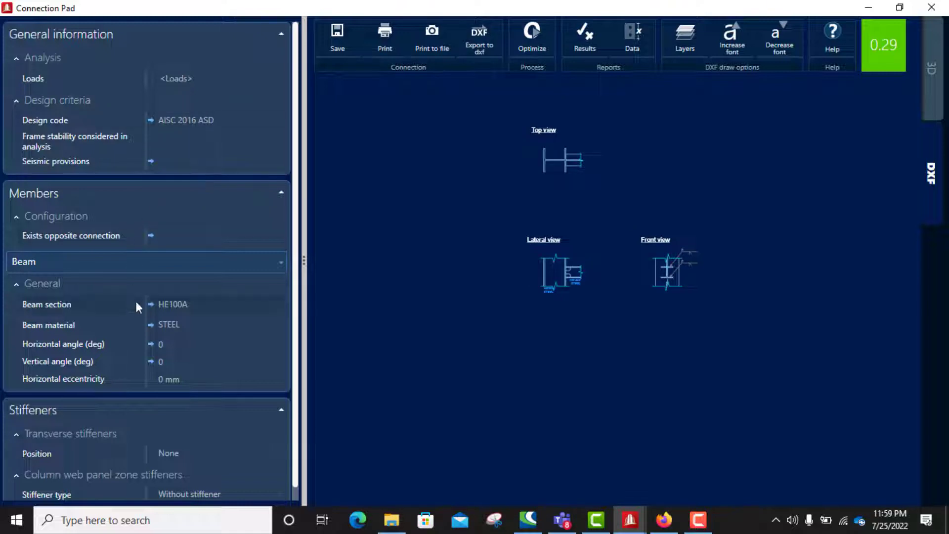
scroll("down", 3)
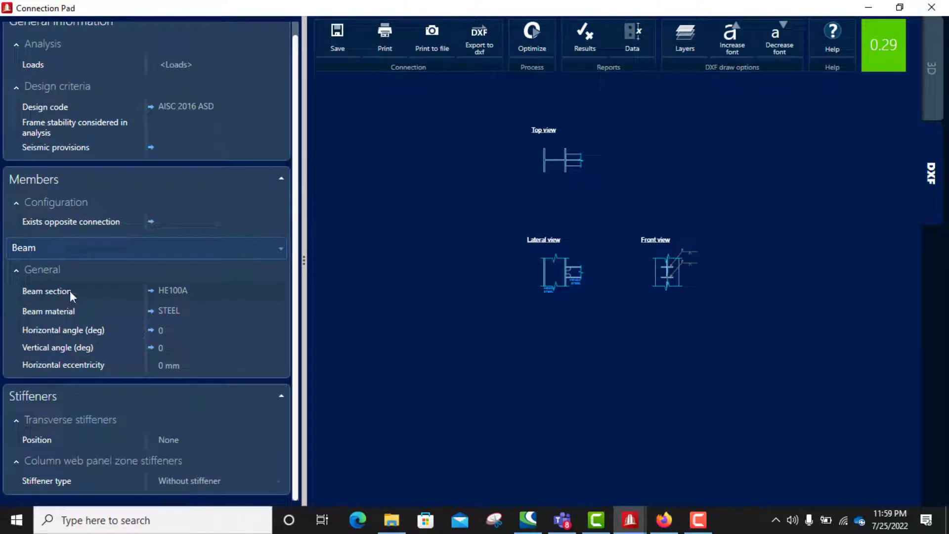
mouse_move(94, 306)
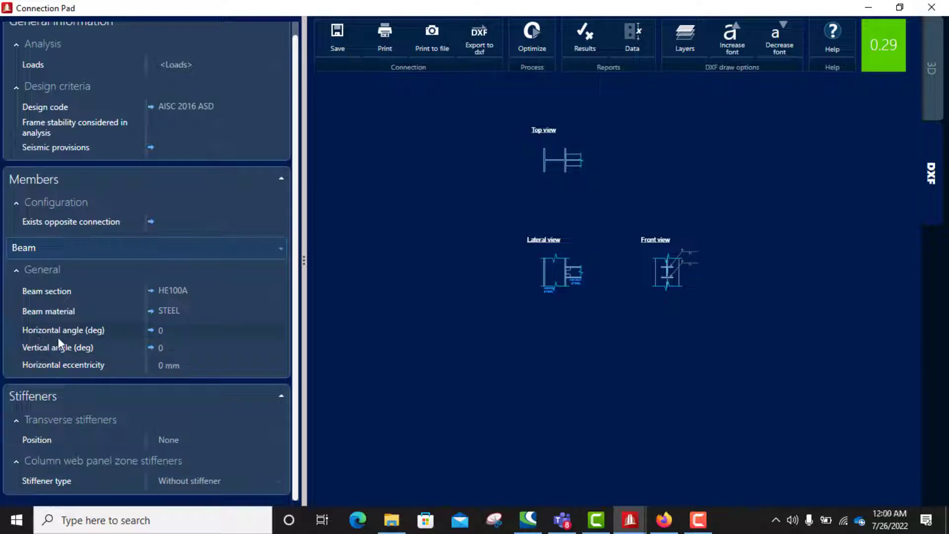
mouse_move(133, 365)
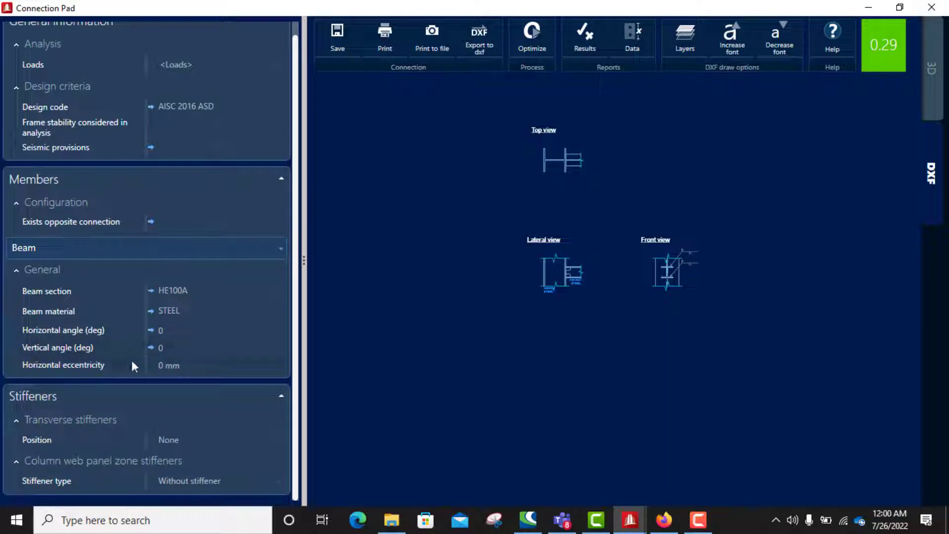
mouse_move(138, 408)
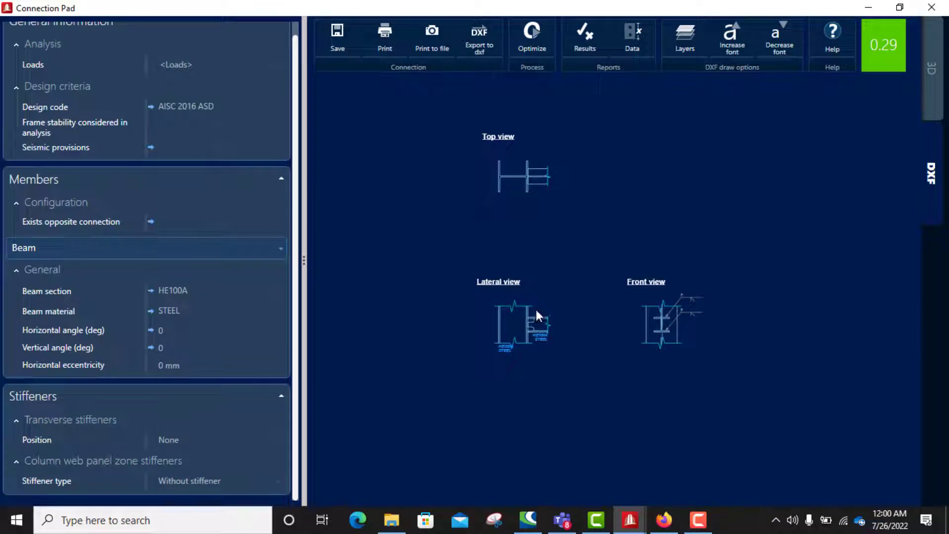
mouse_move(546, 314)
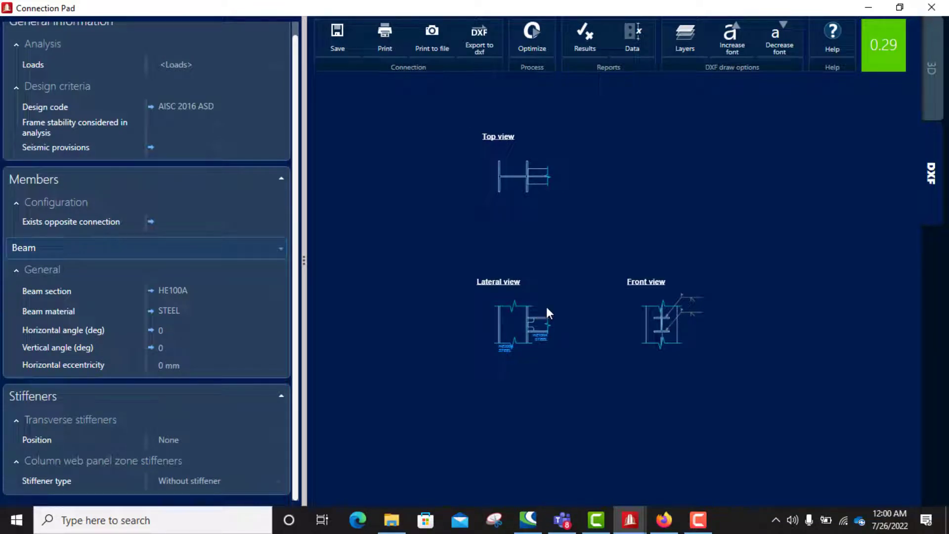
mouse_move(414, 294)
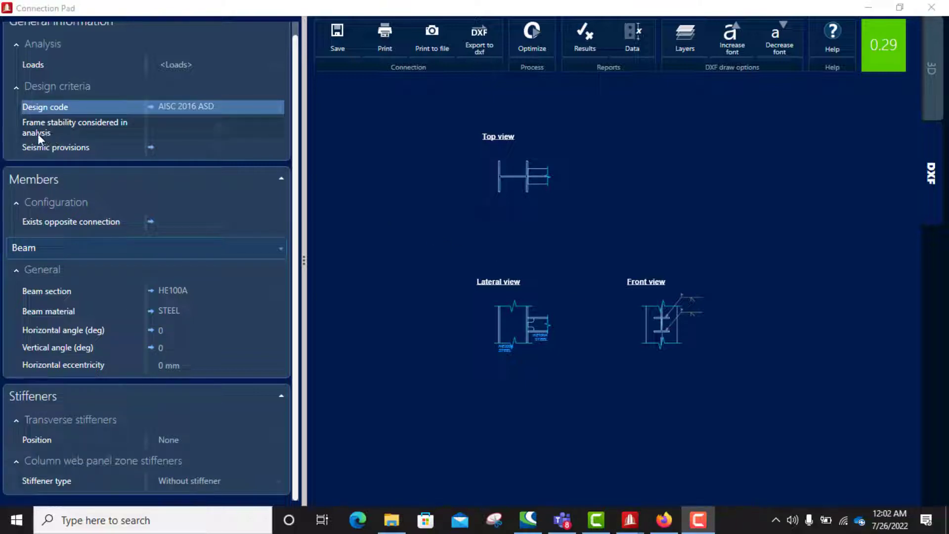
mouse_move(144, 216)
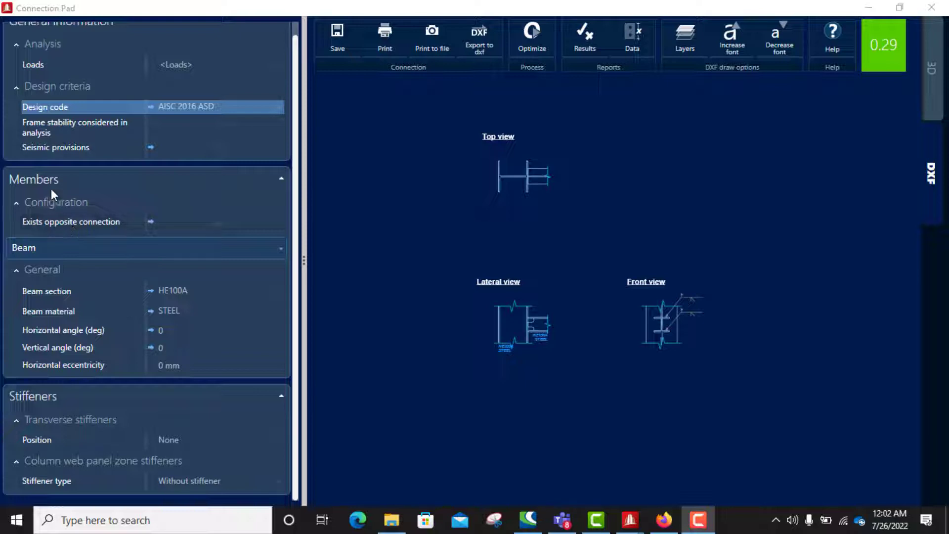
mouse_move(65, 301)
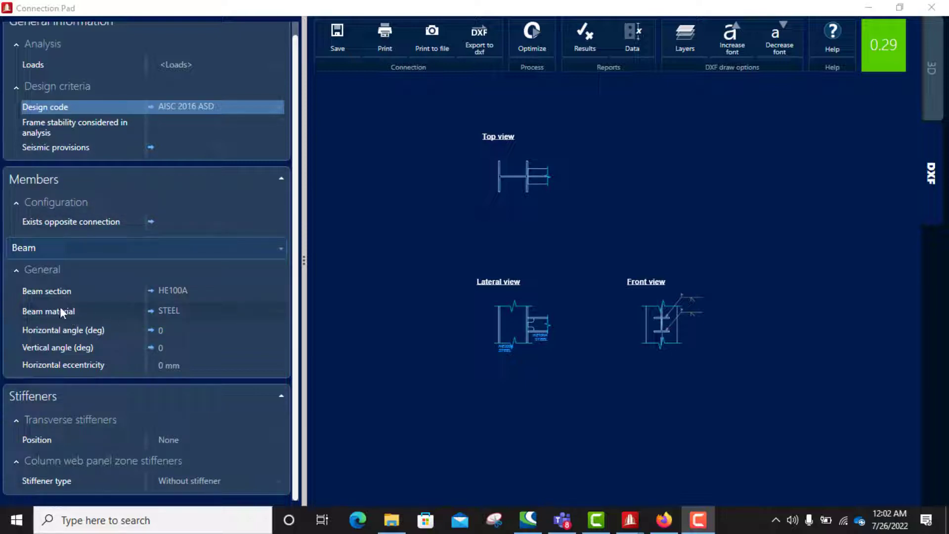
mouse_move(39, 336)
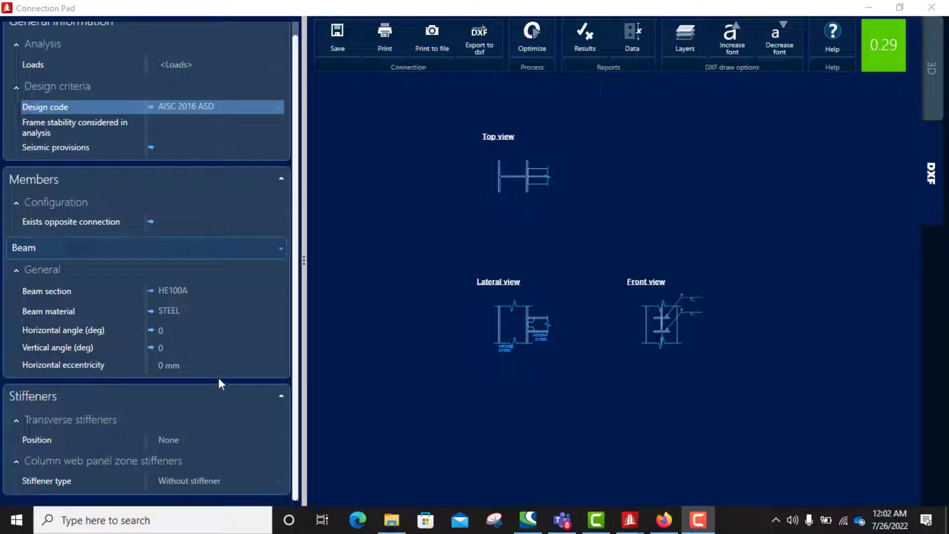
mouse_move(134, 387)
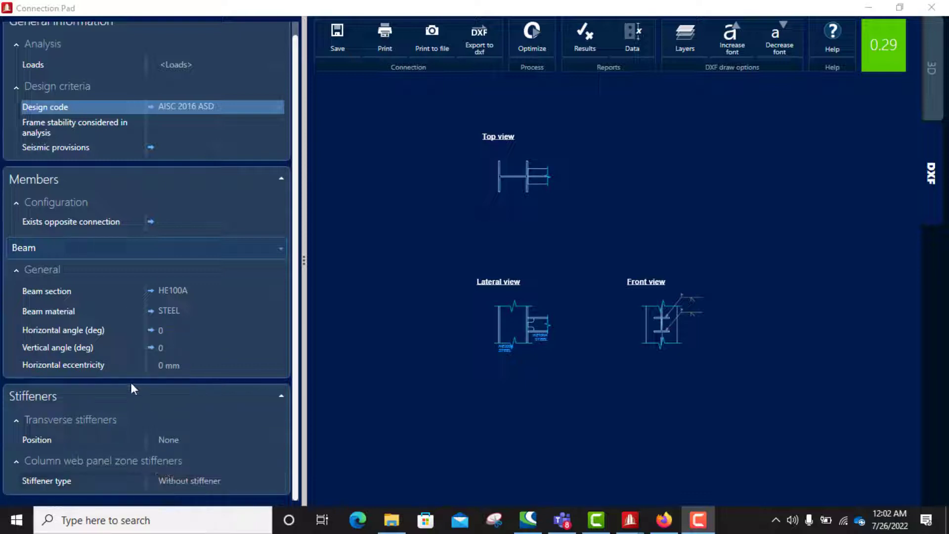
mouse_move(61, 480)
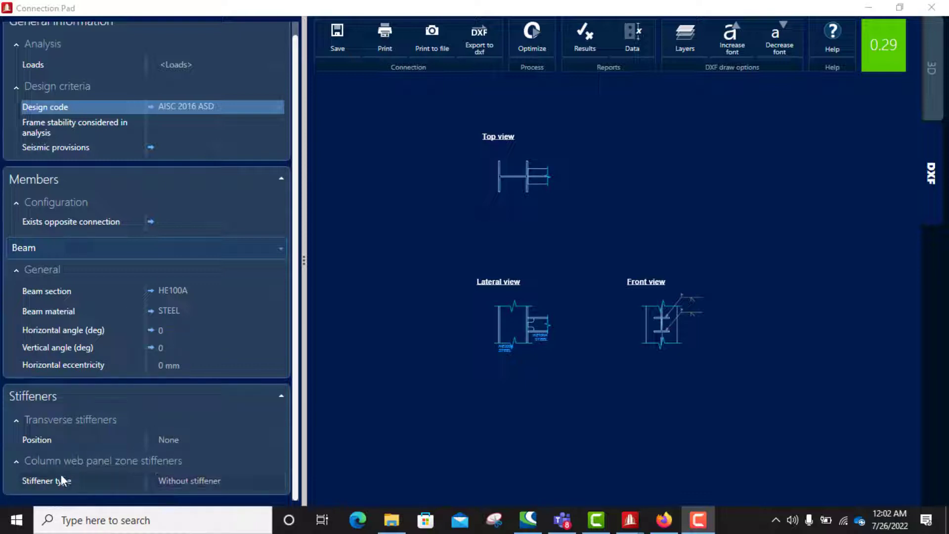
- Set the column web panel zone to a diagonal stiffener and view it in the 3D model
left_click(217, 481)
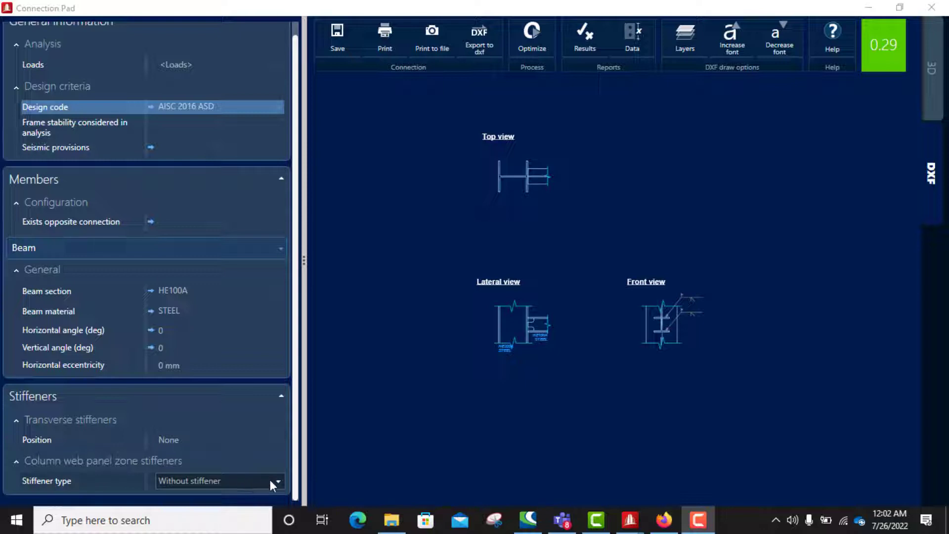
left_click(277, 481)
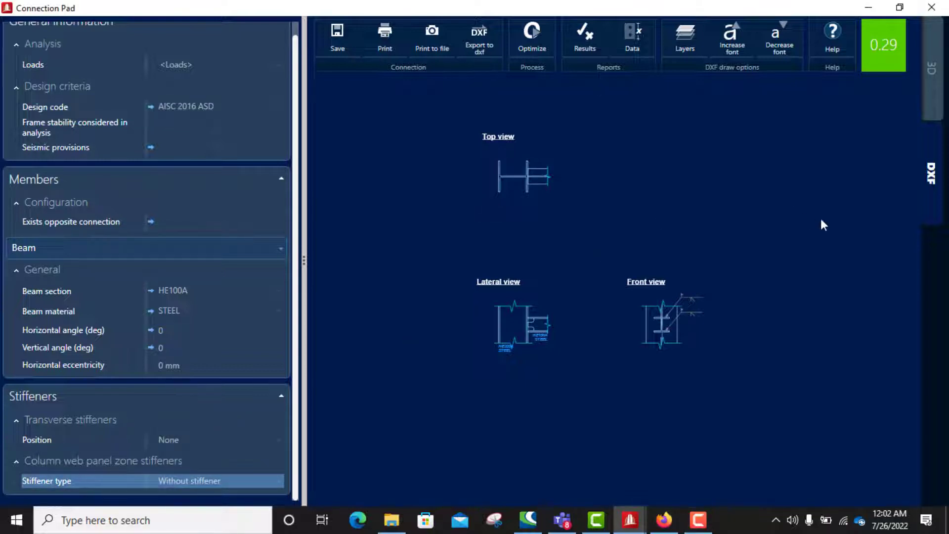
left_click(934, 71)
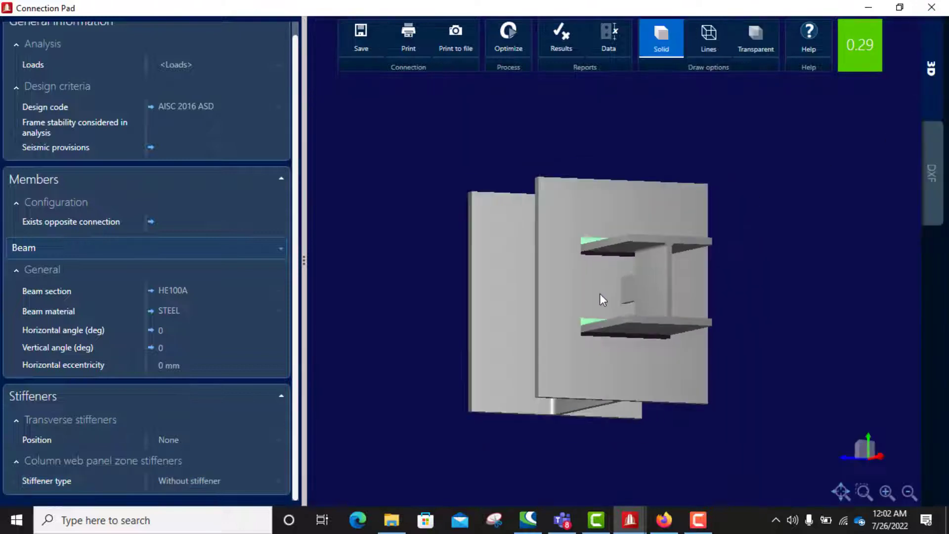
left_click_drag(602, 300, 656, 330)
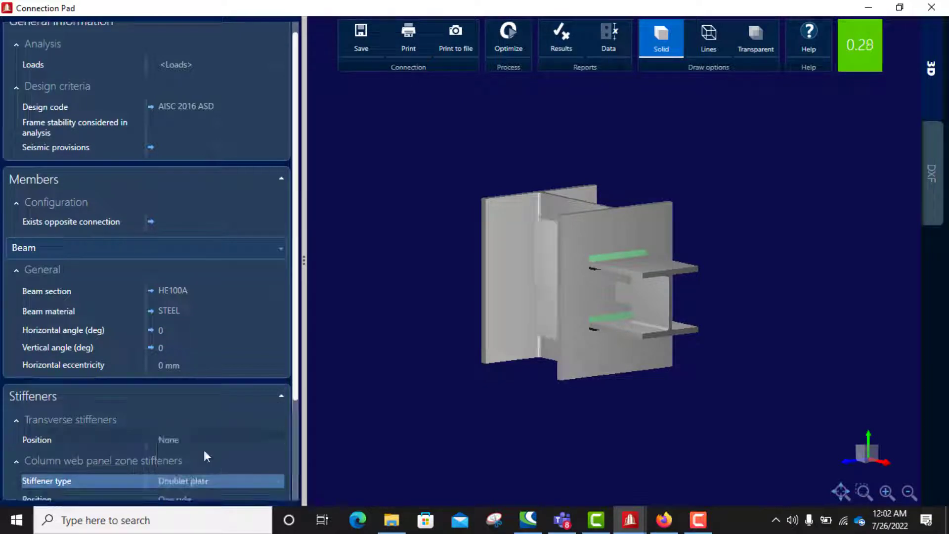
left_click_drag(594, 279, 547, 339)
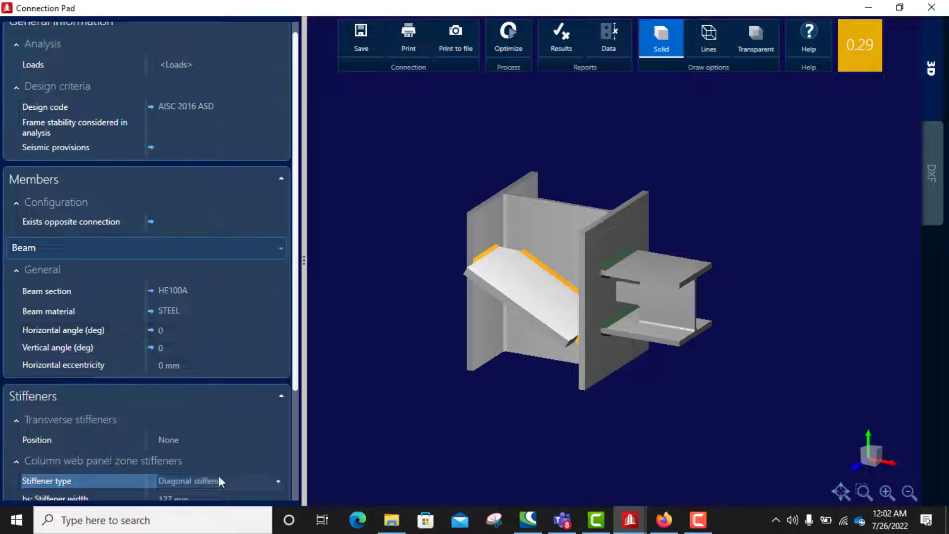
- Set the diagonal panel-zone stiffener thickness to 6 mm and inspect the plate in 3D
scroll("down", 3)
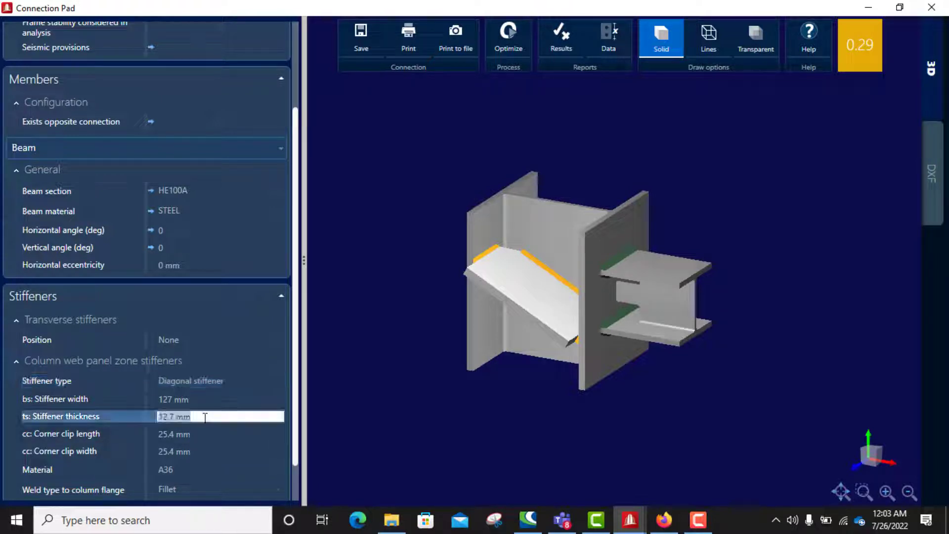
type("6")
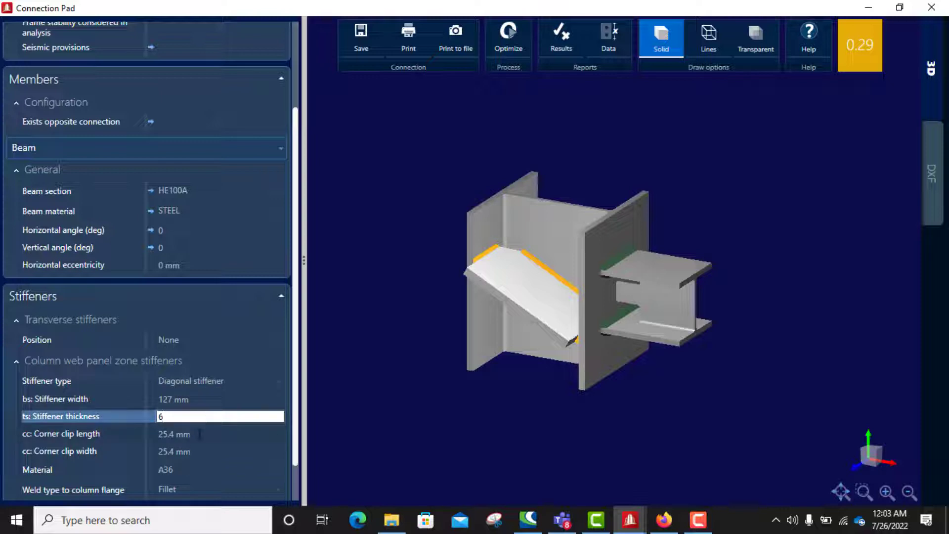
left_click(61, 433)
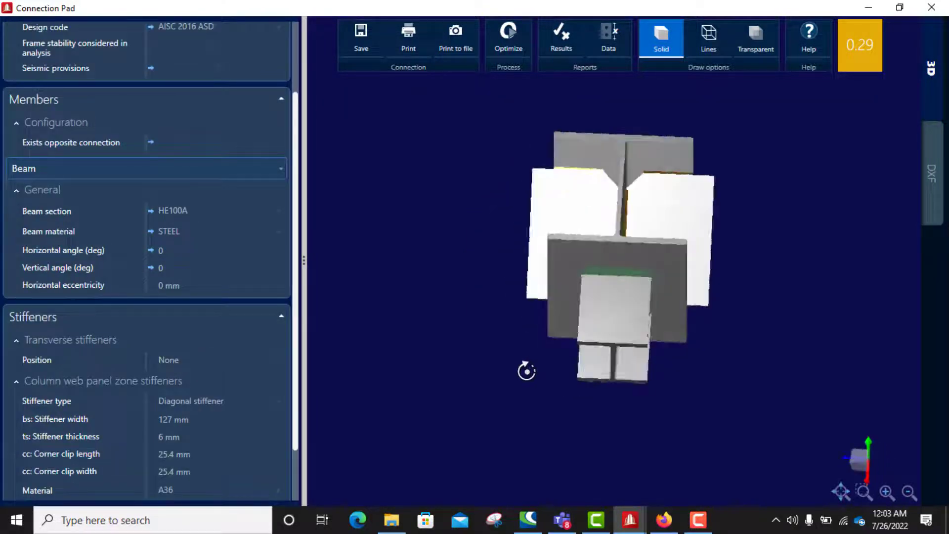
left_click_drag(526, 371, 572, 375)
type("80")
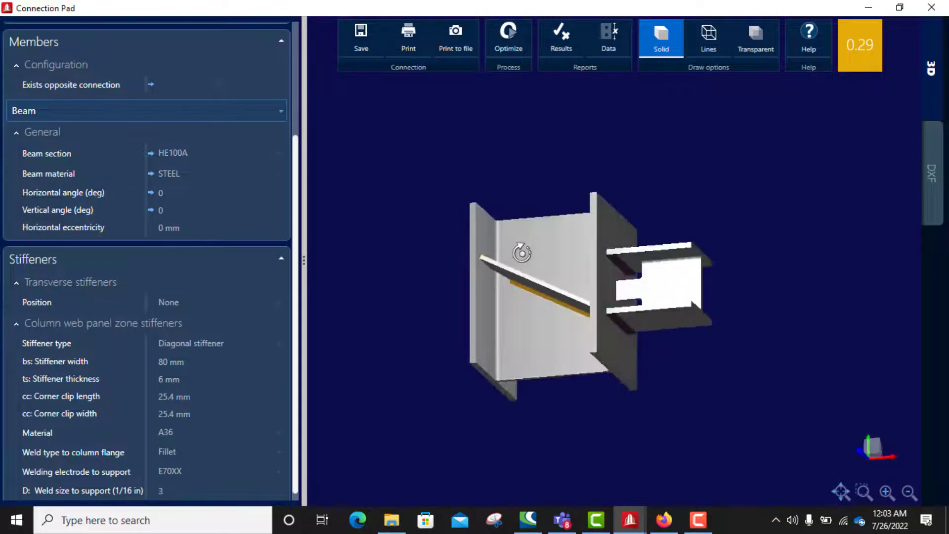
left_click_drag(522, 252, 612, 296)
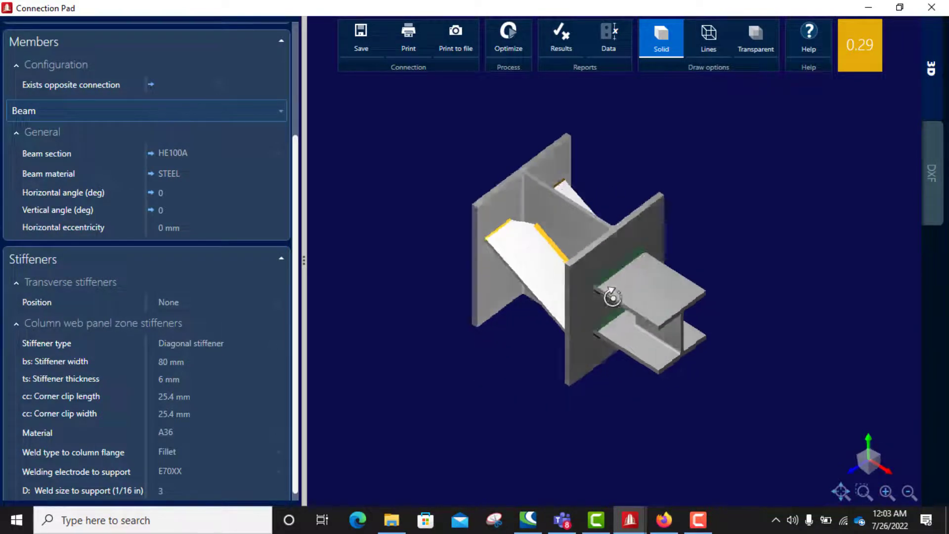
left_click_drag(611, 297, 599, 242)
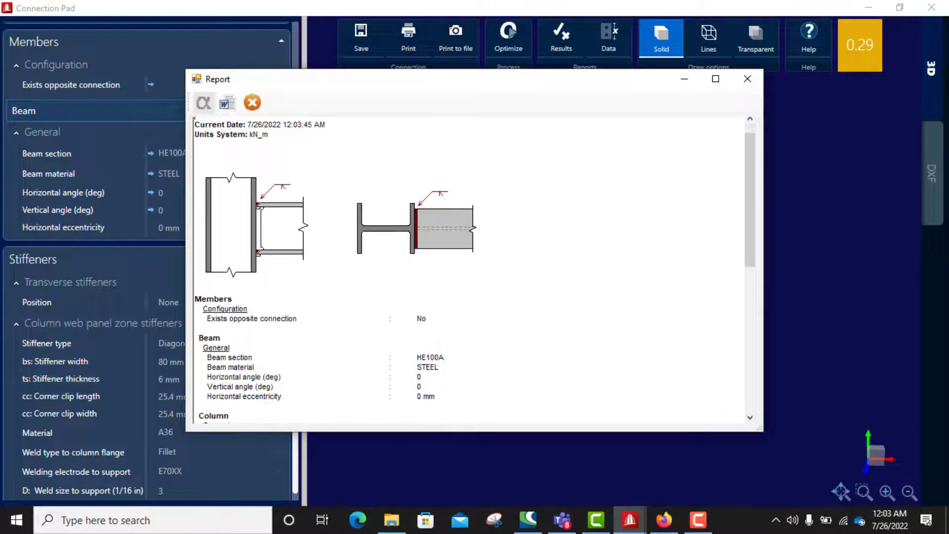
scroll("down", 3)
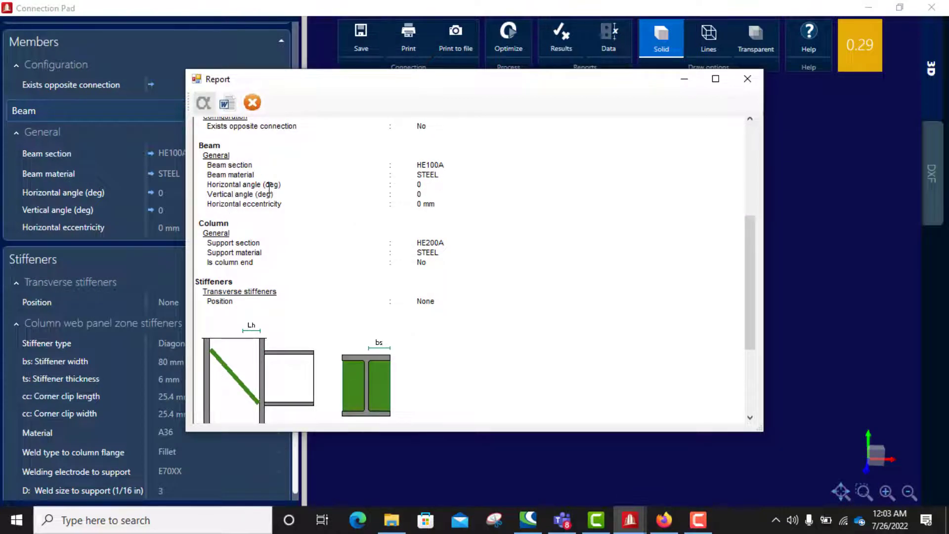
mouse_move(295, 259)
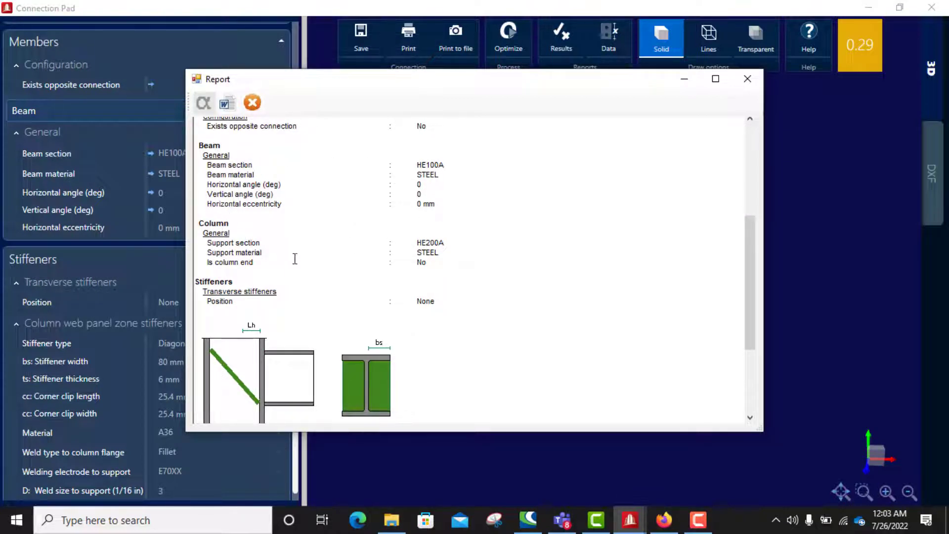
scroll("down", 3)
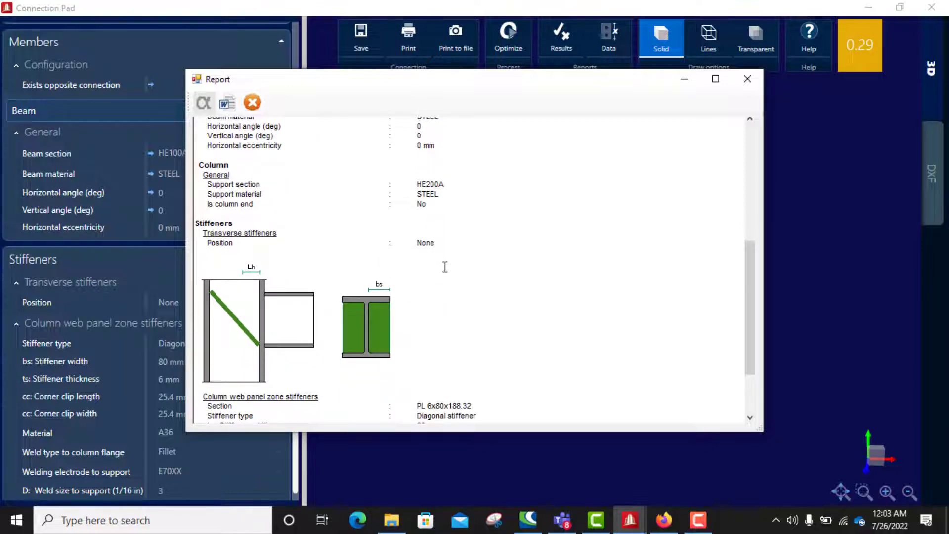
scroll("down", 3)
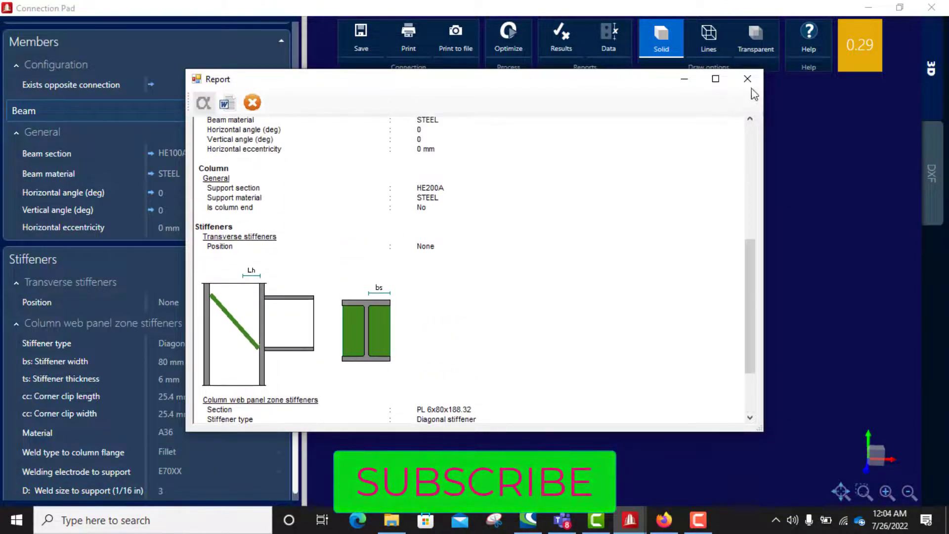
left_click(747, 79)
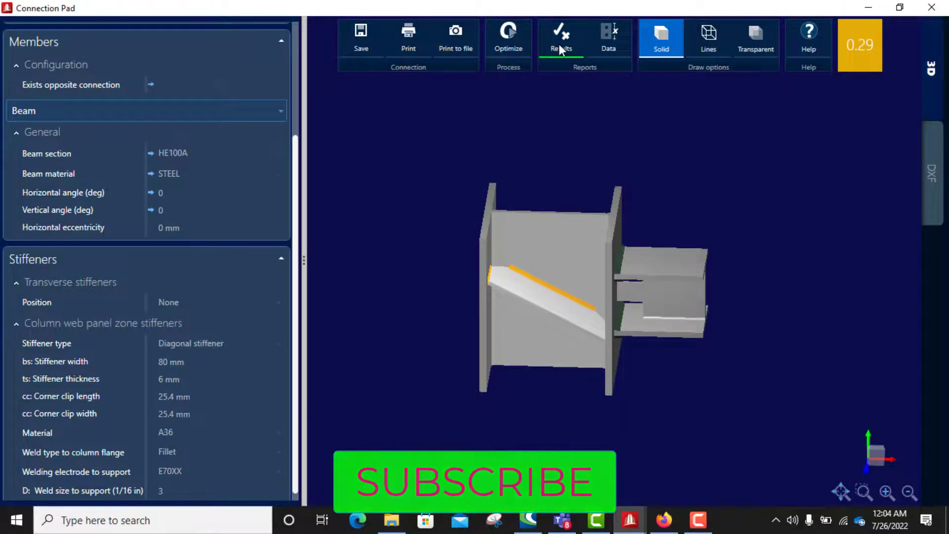
left_click(560, 36)
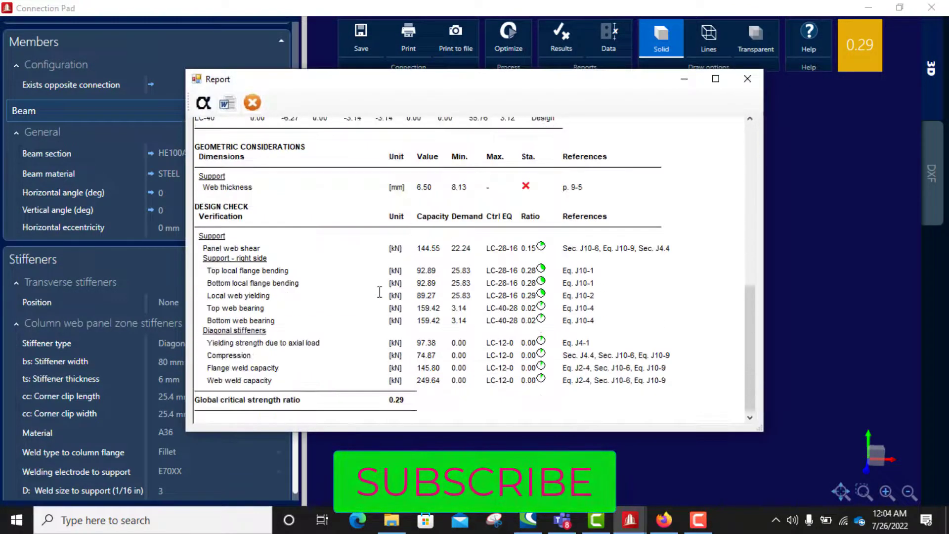
mouse_move(441, 285)
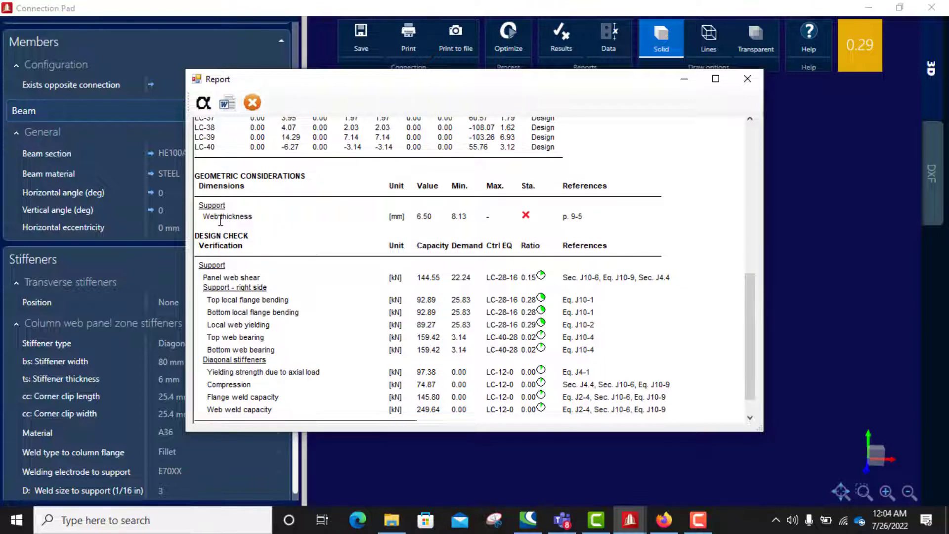
mouse_move(692, 169)
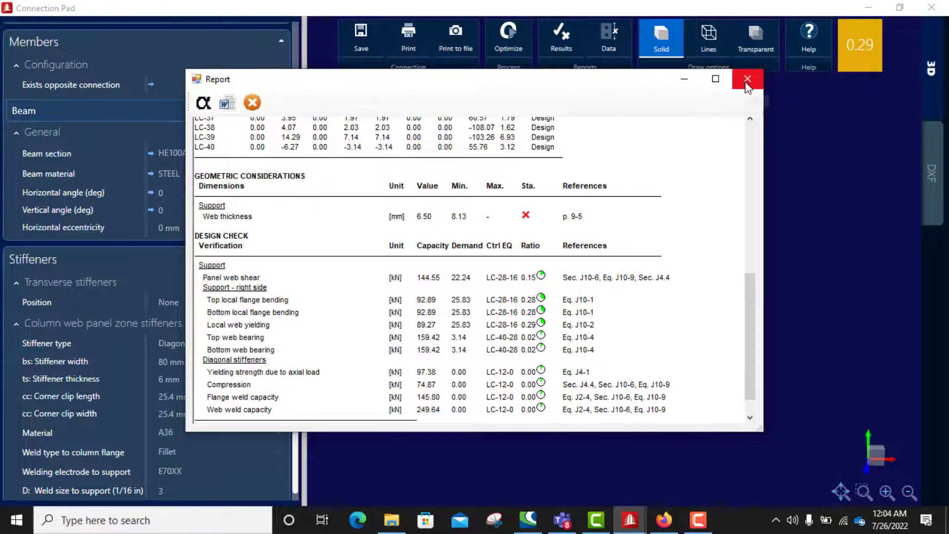
left_click(747, 79)
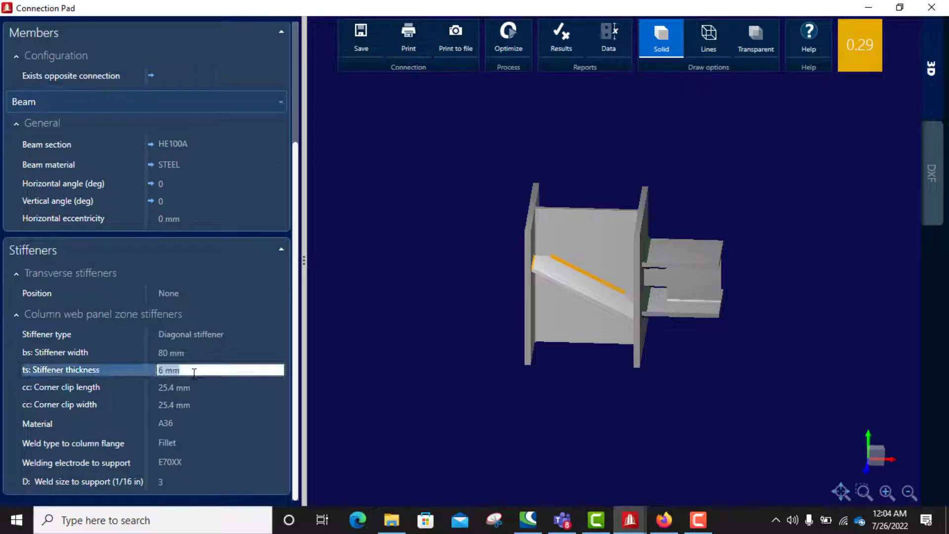
- Set stiffener thickness ts to 8 mm, try width bs 100 mm, then restore 80 mm
type("8")
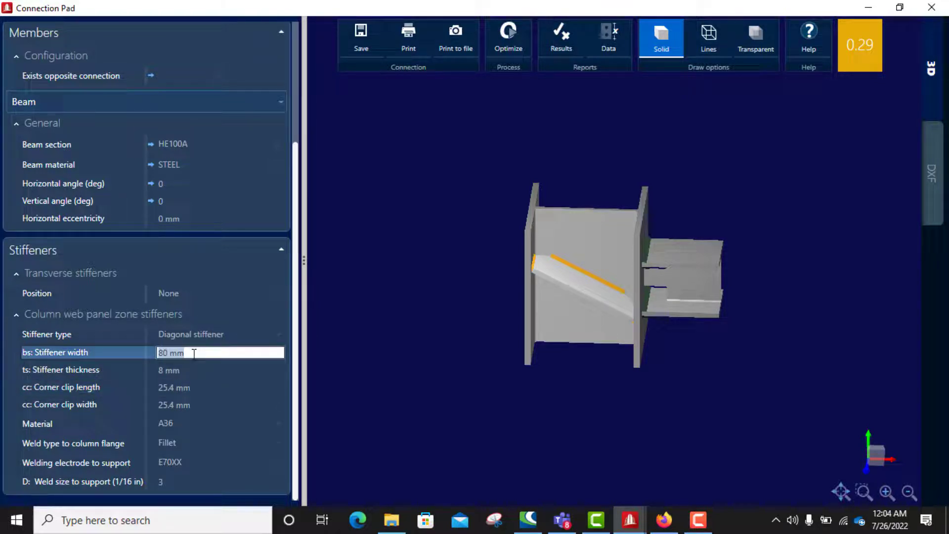
type("100")
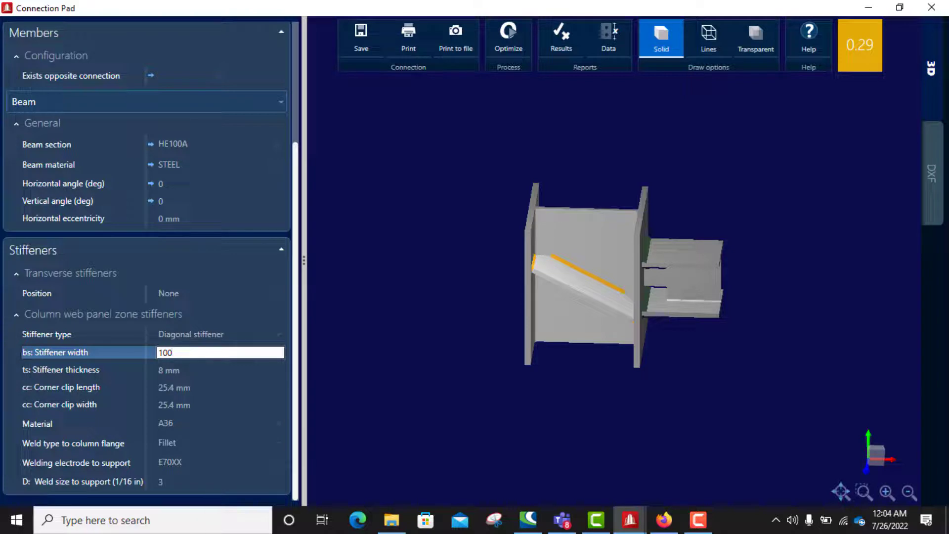
left_click(61, 370)
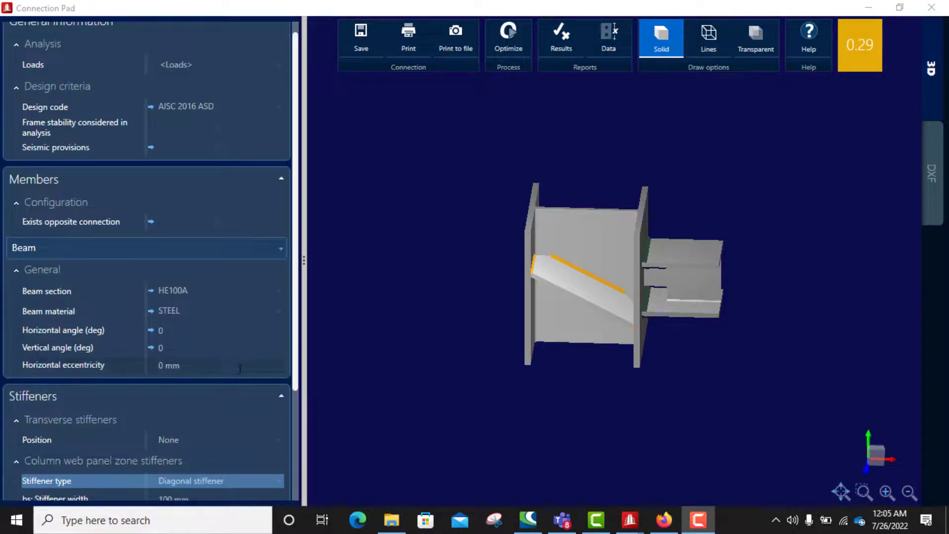
scroll("down", 3)
type("80")
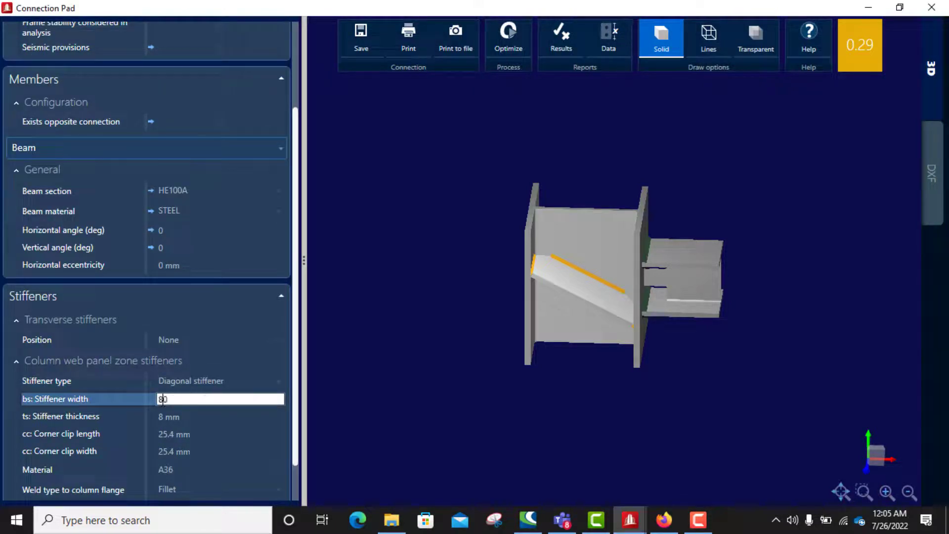
key("Enter")
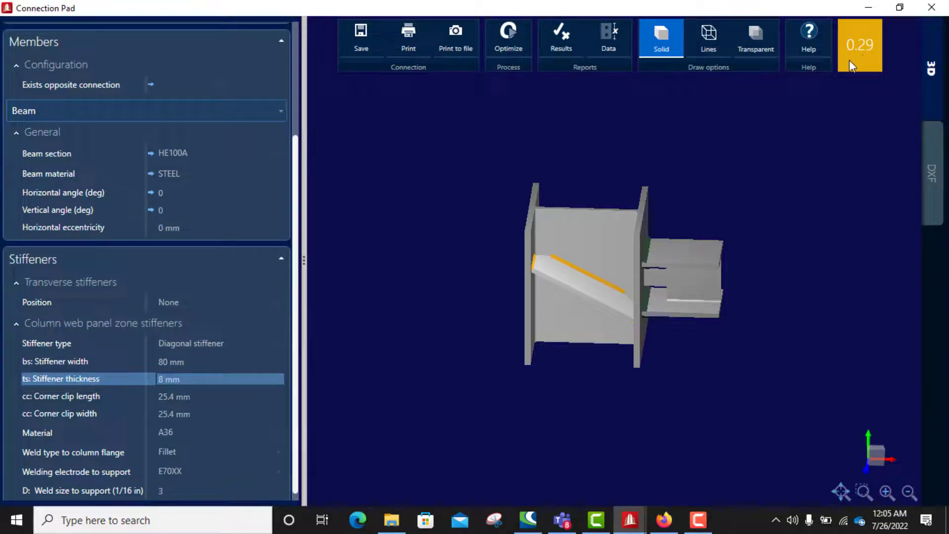
mouse_move(867, 65)
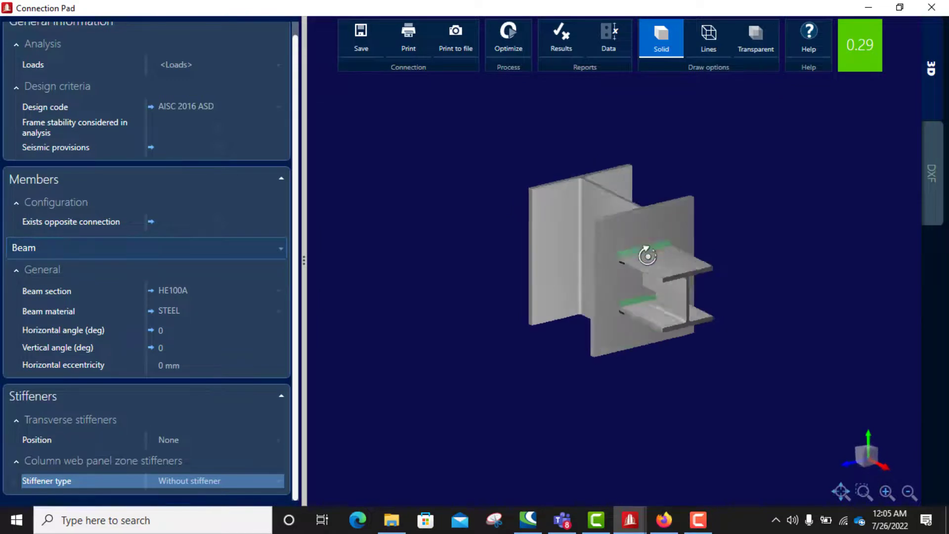
- Orbit the model to check the welded flanges with no panel-zone stiffener
left_click_drag(647, 256, 667, 241)
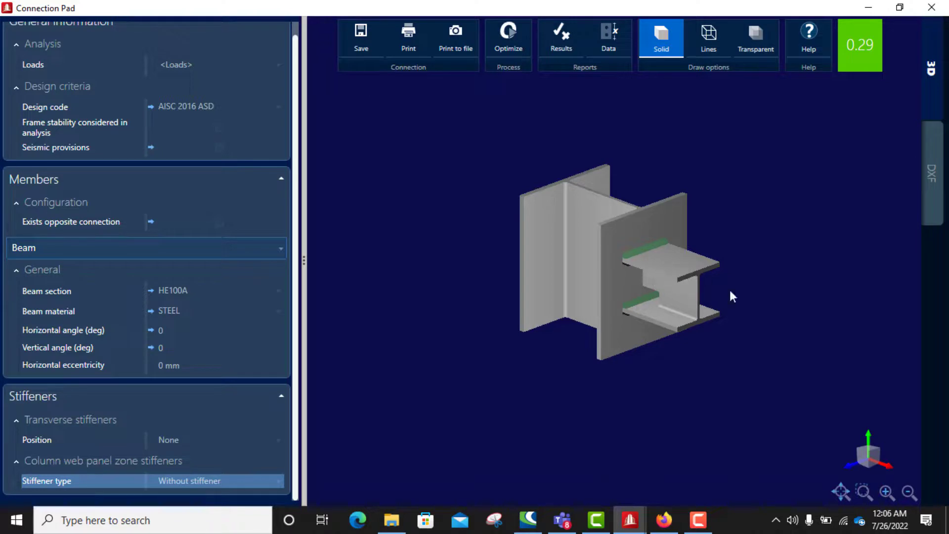
mouse_move(792, 373)
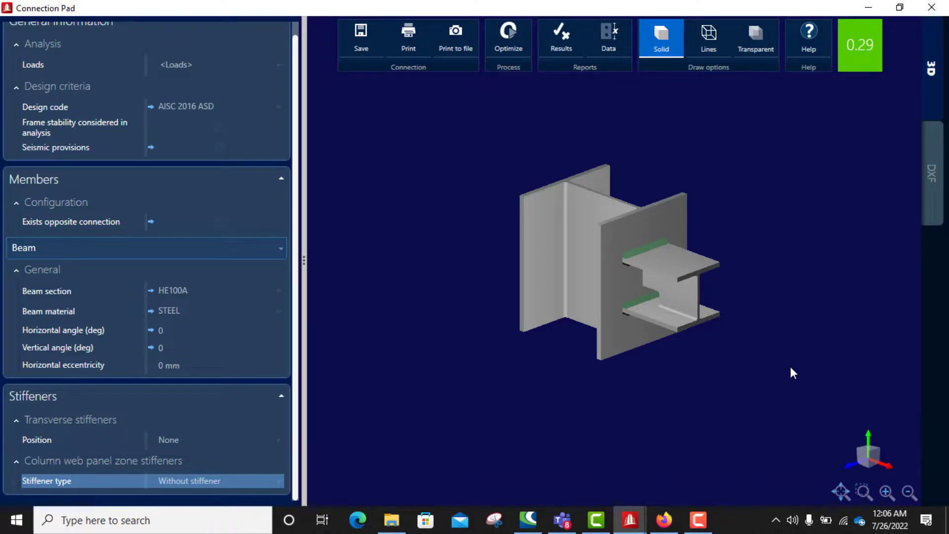
mouse_move(680, 337)
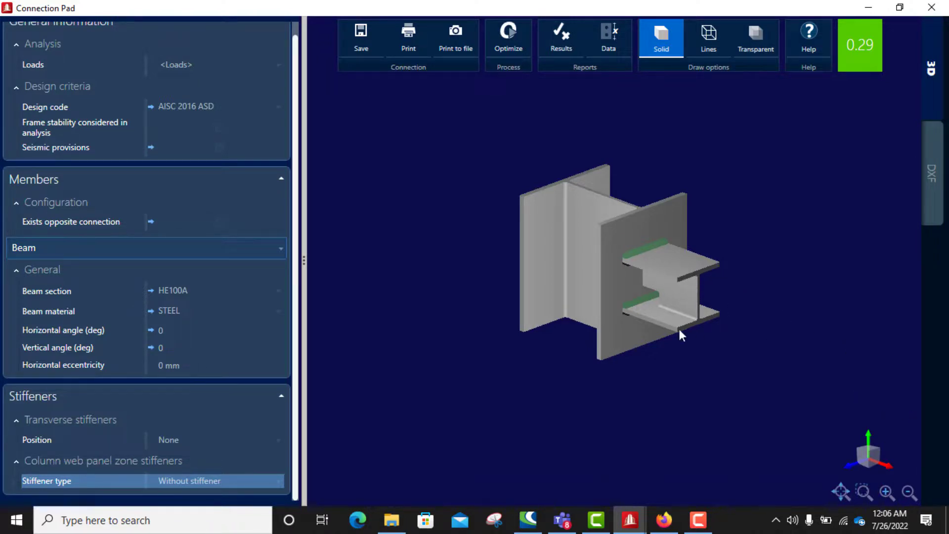
mouse_move(658, 279)
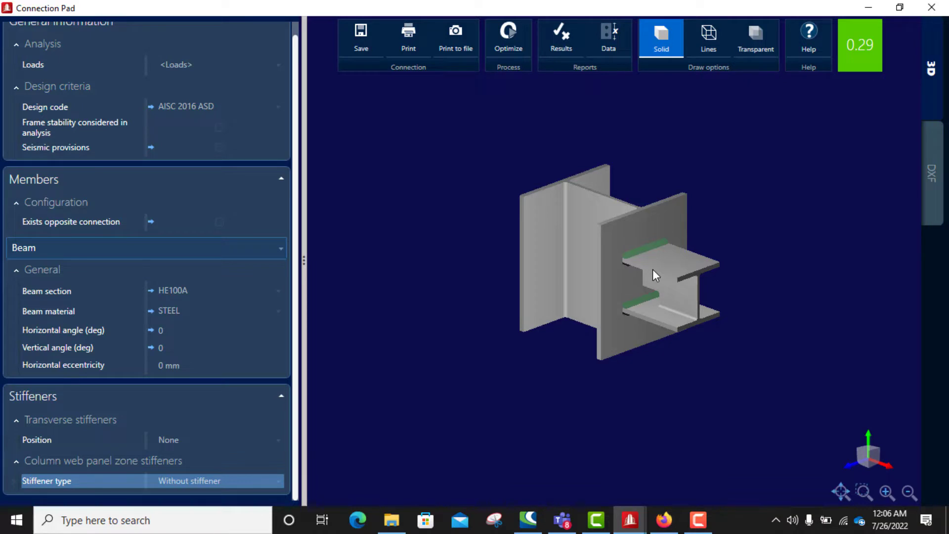
mouse_move(653, 273)
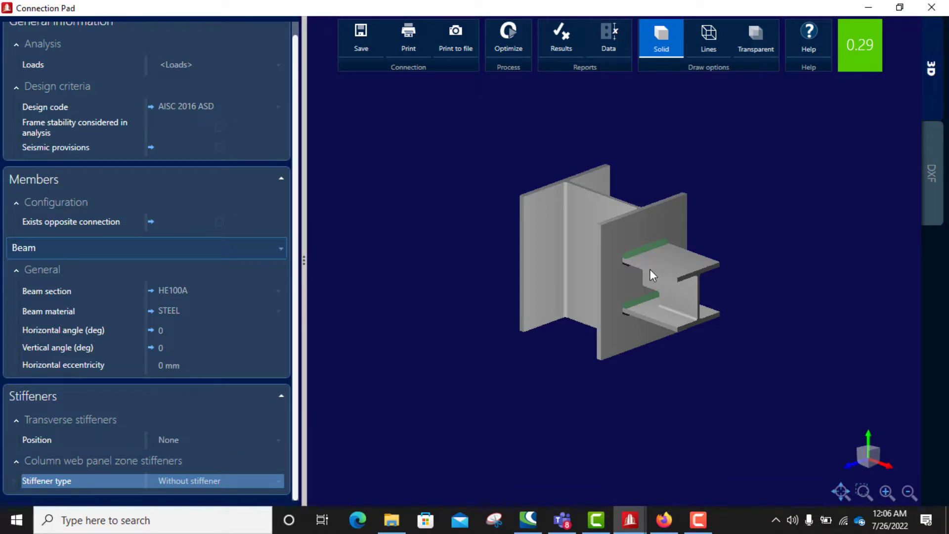